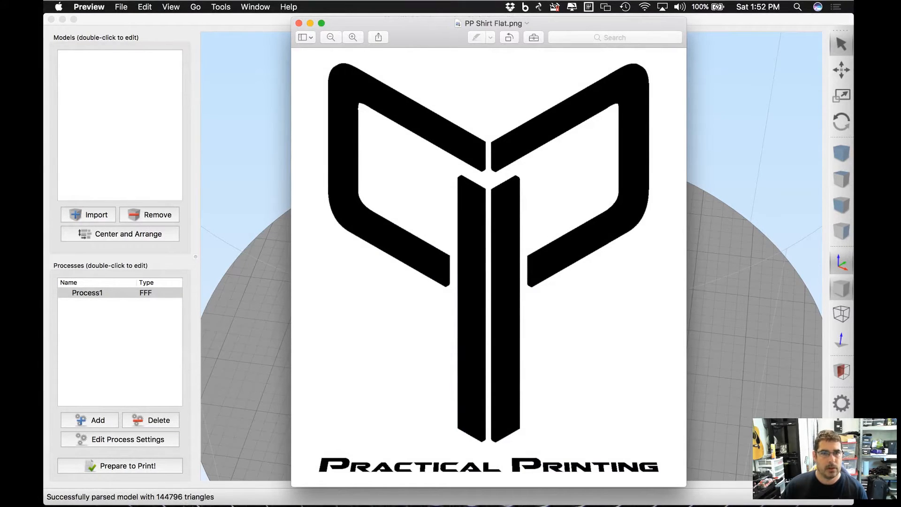
pyautogui.moveTo(456, 183)
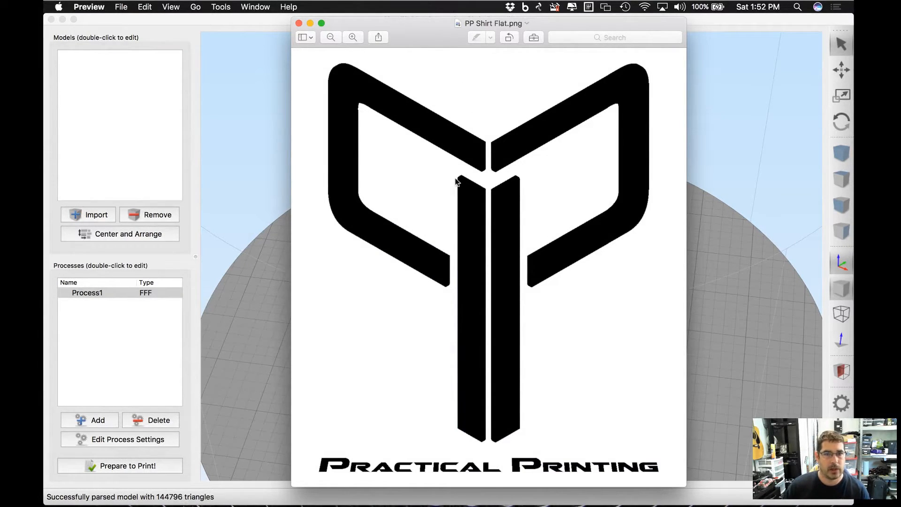
pyautogui.moveTo(509, 371)
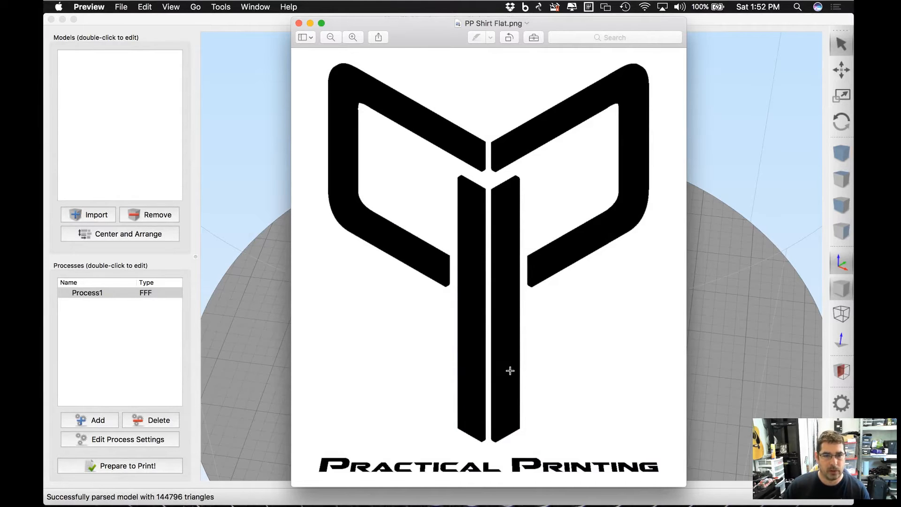
pyautogui.moveTo(487, 216)
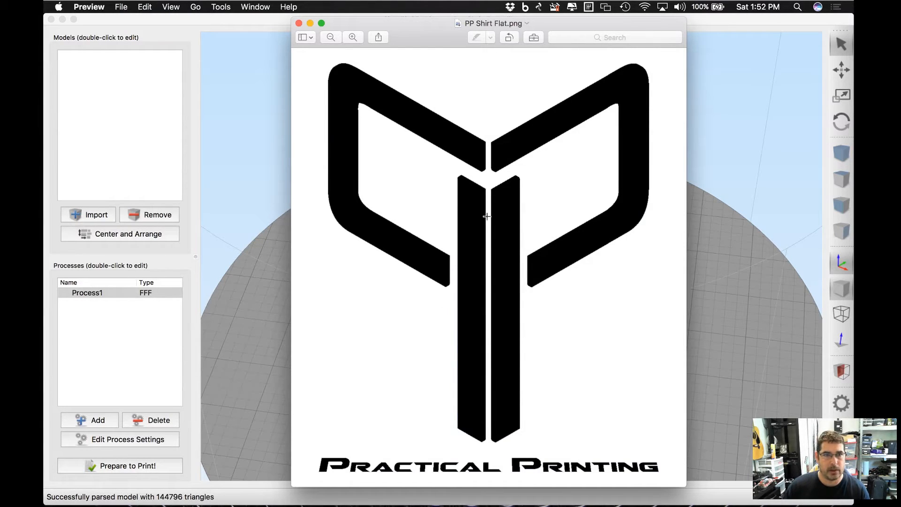
pyautogui.moveTo(463, 265)
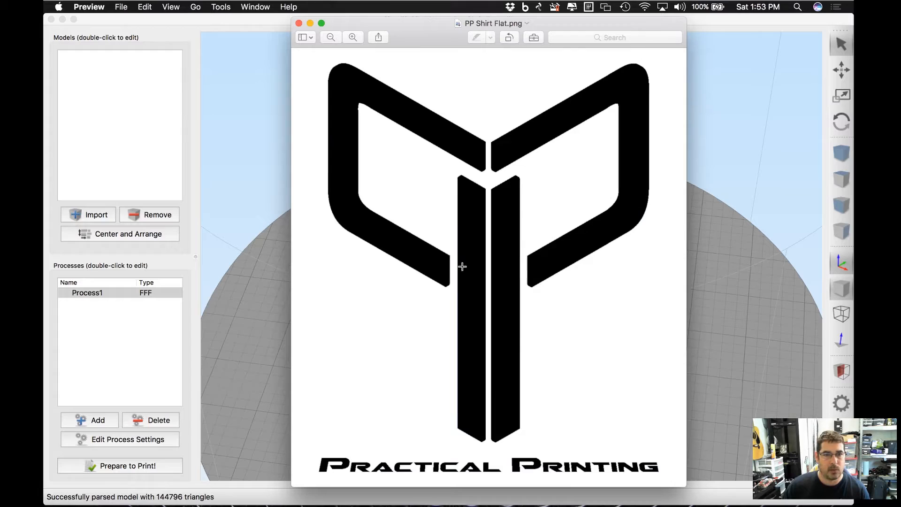
pyautogui.moveTo(450, 380)
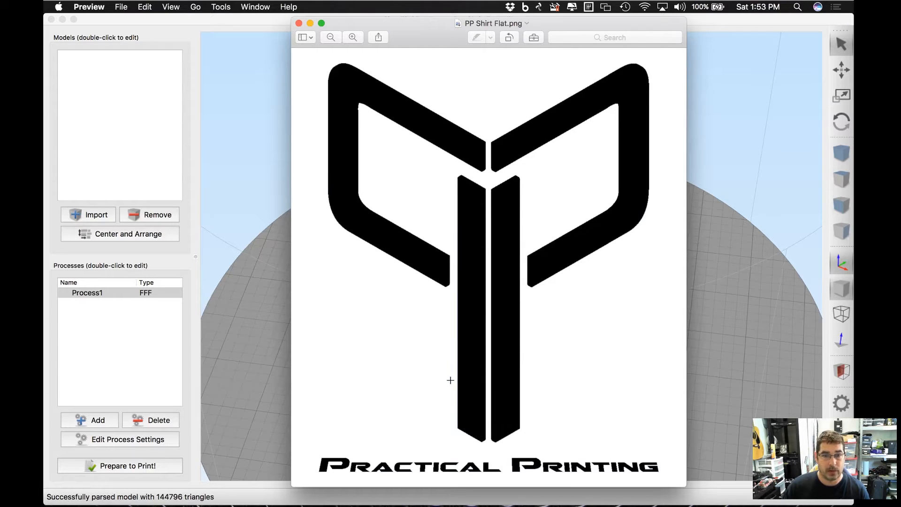
pyautogui.moveTo(523, 404)
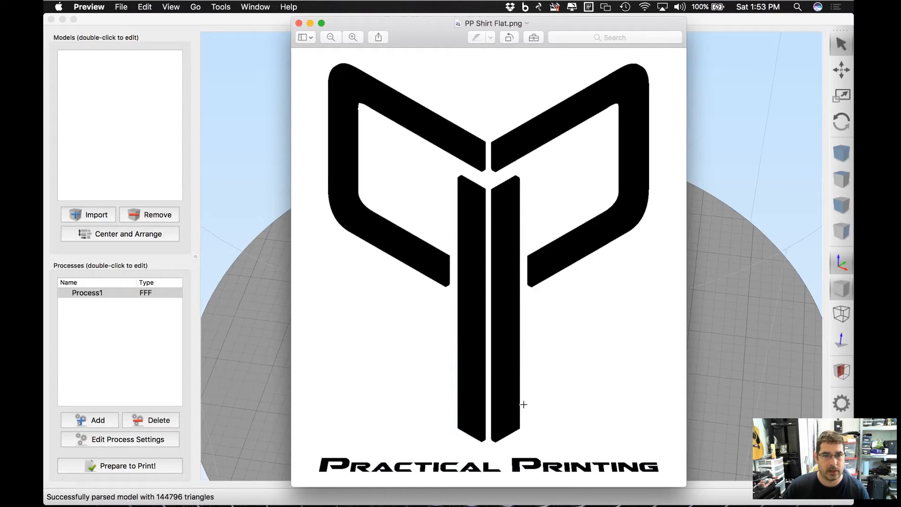
pyautogui.moveTo(500, 288)
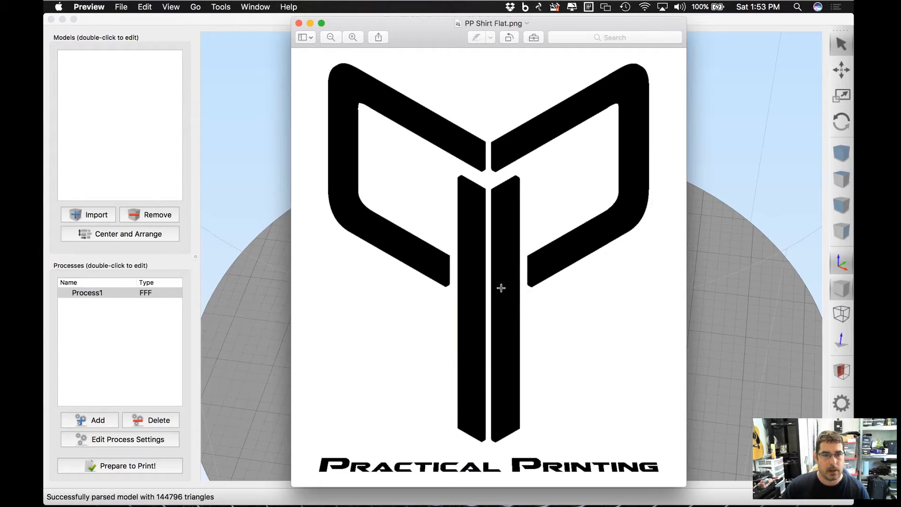
pyautogui.moveTo(613, 319)
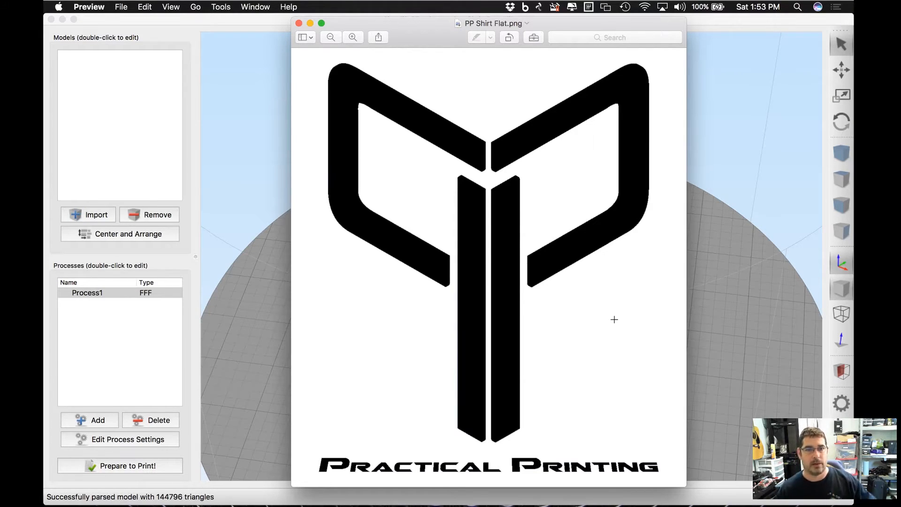
pyautogui.moveTo(309, 22)
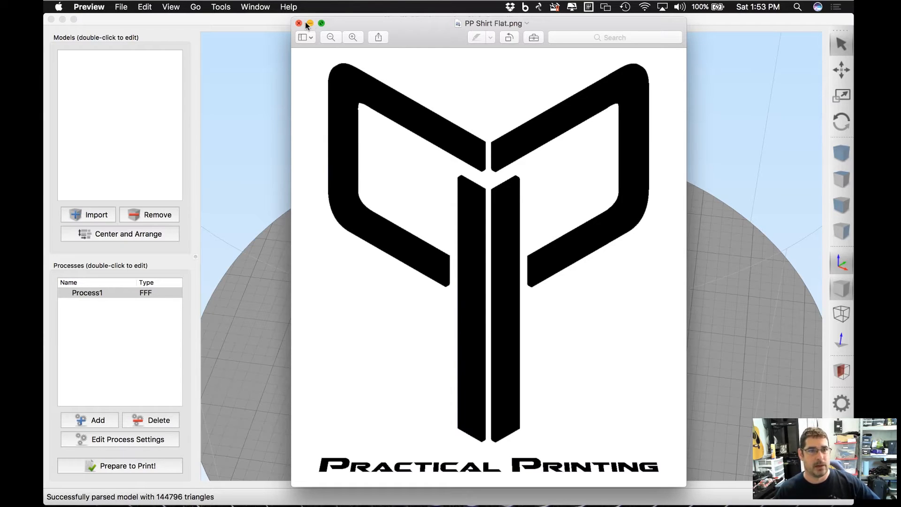
pyautogui.moveTo(257, 52)
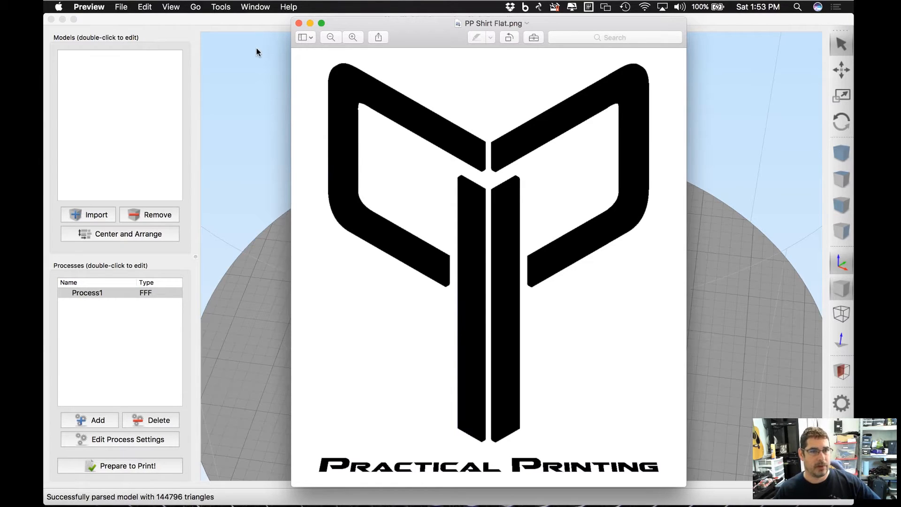
# - Close the PP Shirt Flat.png logo preview, returning to Simplify3D's empty build plate
pyautogui.click(298, 23)
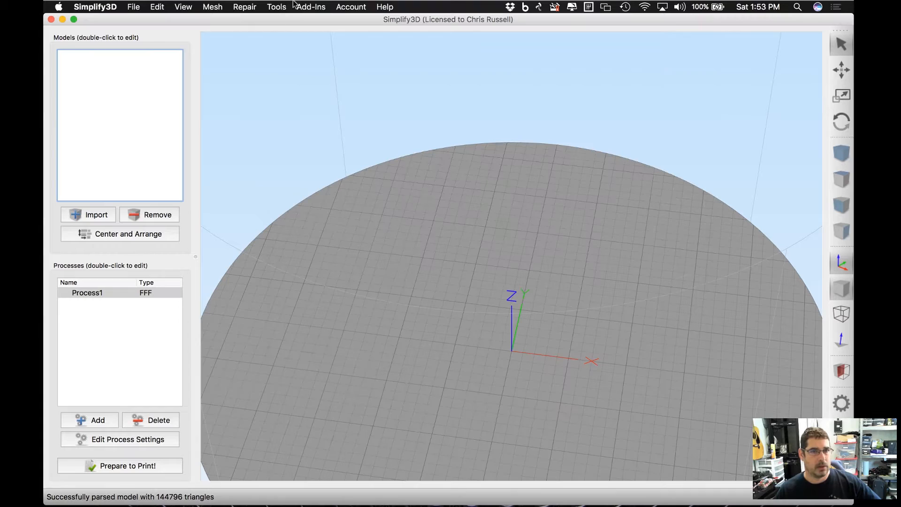
# - Start Convert Image to 3D with PP Shirt Flat.png from the PP Shirt Export folder as source
pyautogui.click(311, 7)
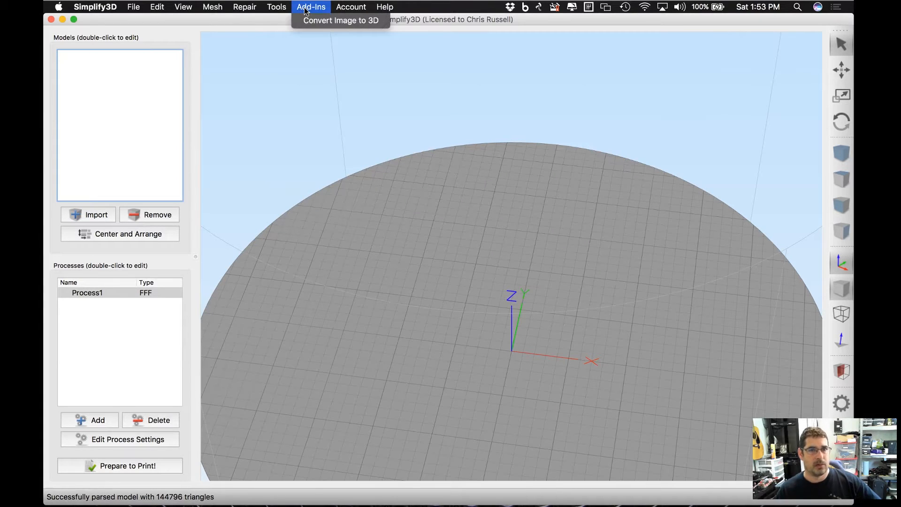
pyautogui.click(340, 20)
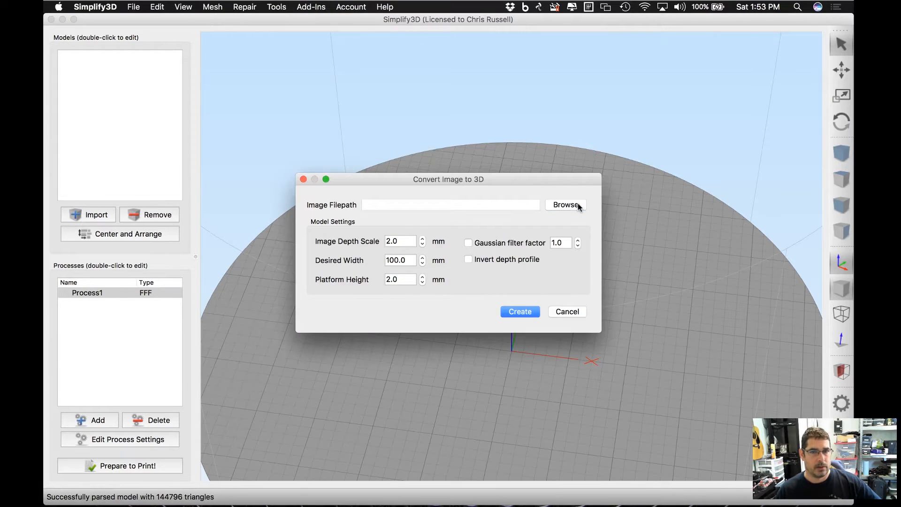
pyautogui.click(565, 205)
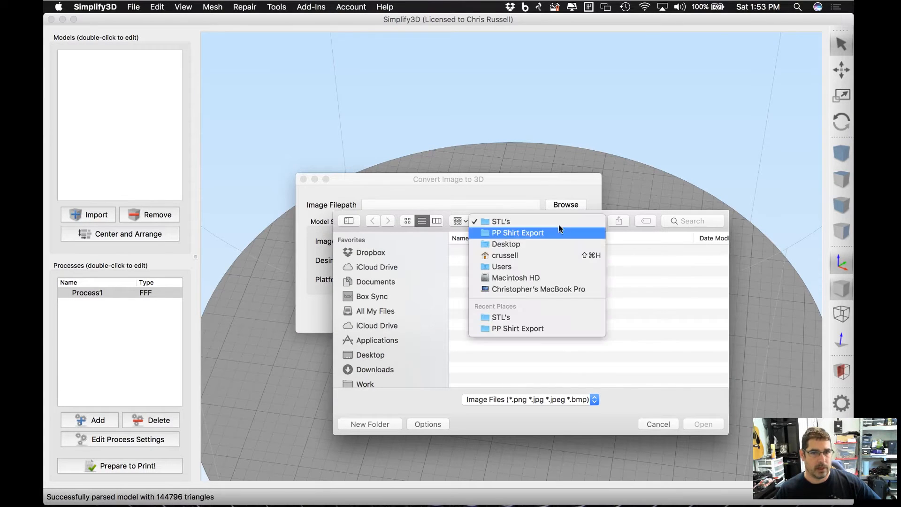
pyautogui.click(516, 232)
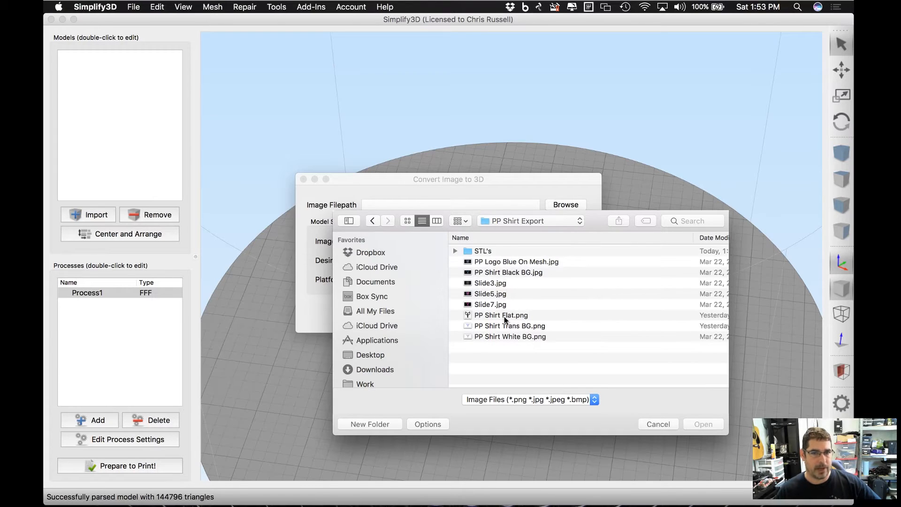
pyautogui.doubleClick(500, 315)
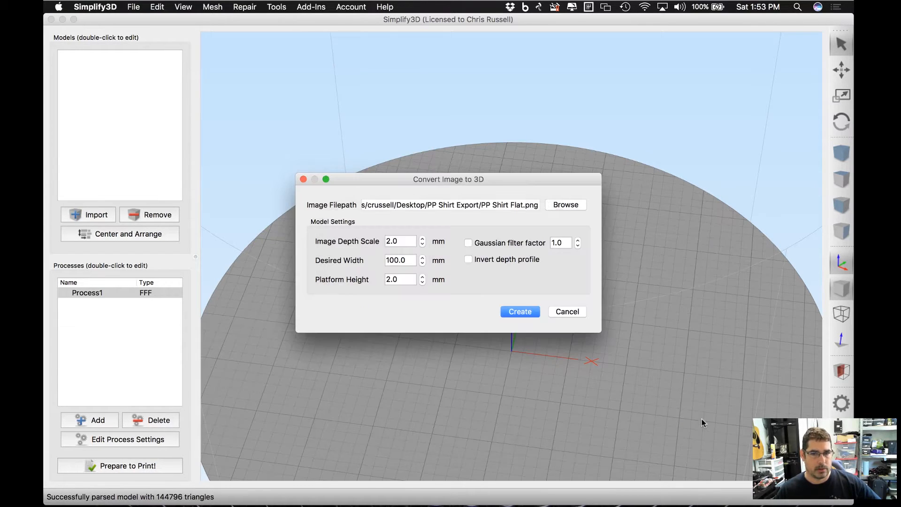
# - Leave depth inversion off with default 2.0 mm depth and 100 mm width, and create the model
pyautogui.click(467, 259)
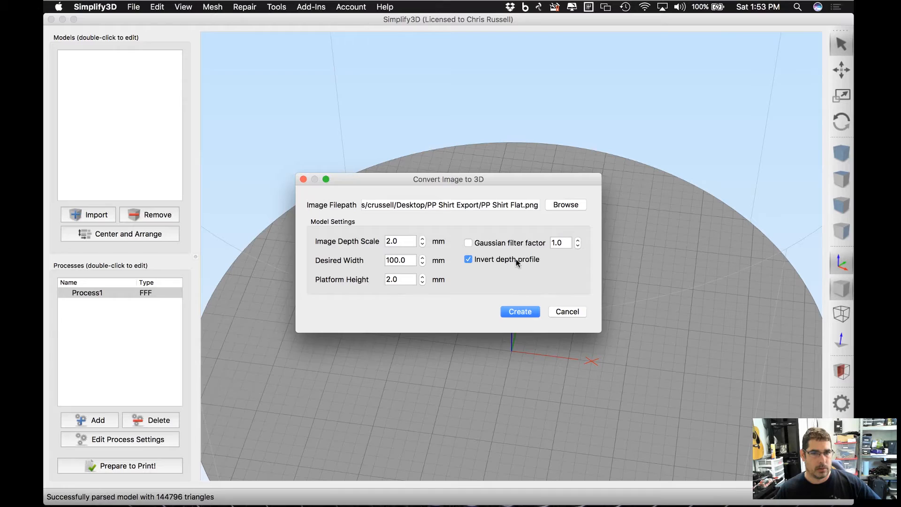
pyautogui.click(468, 259)
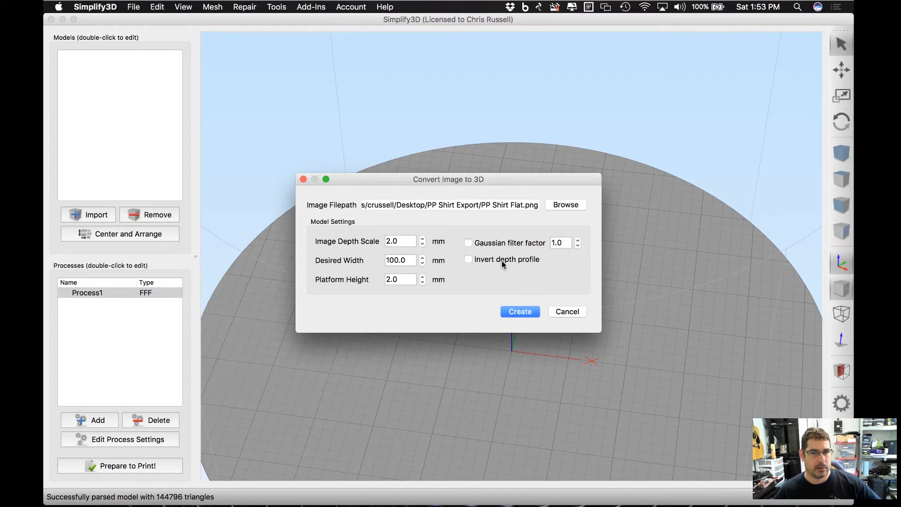
pyautogui.moveTo(379, 242)
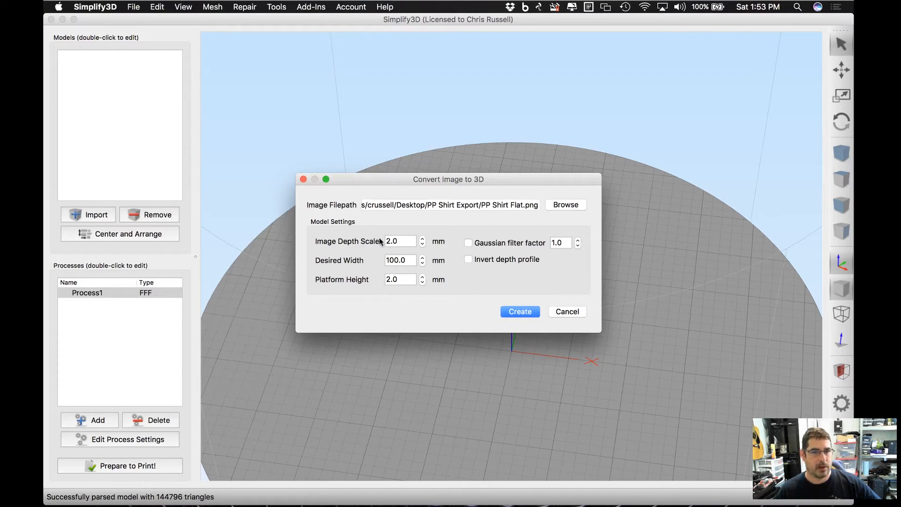
pyautogui.moveTo(331, 246)
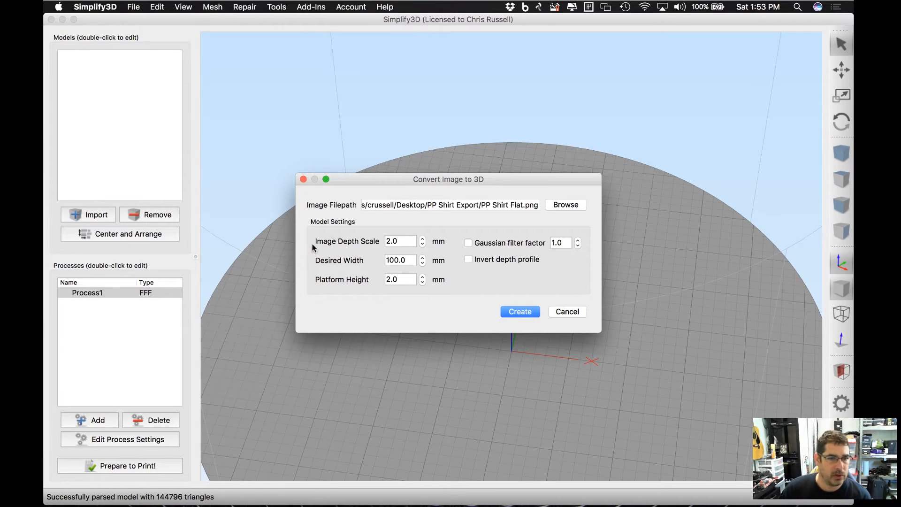
pyautogui.moveTo(363, 281)
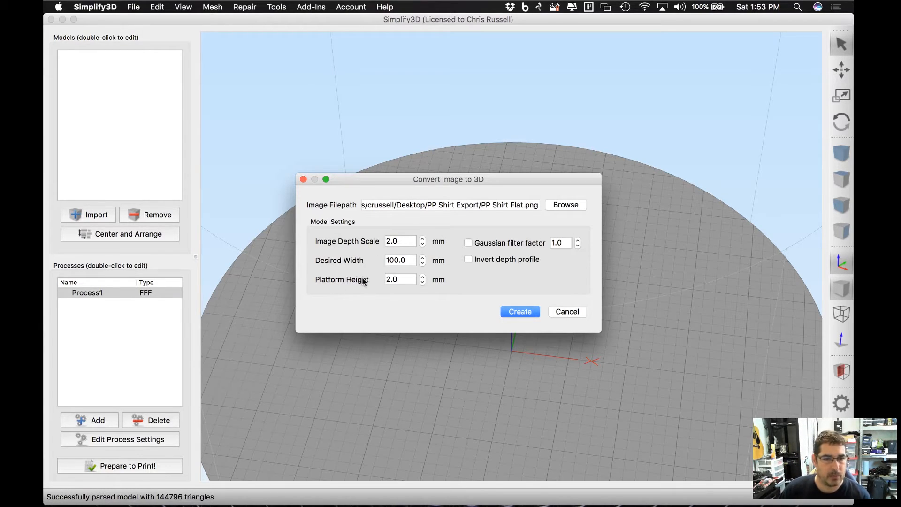
pyautogui.moveTo(398, 269)
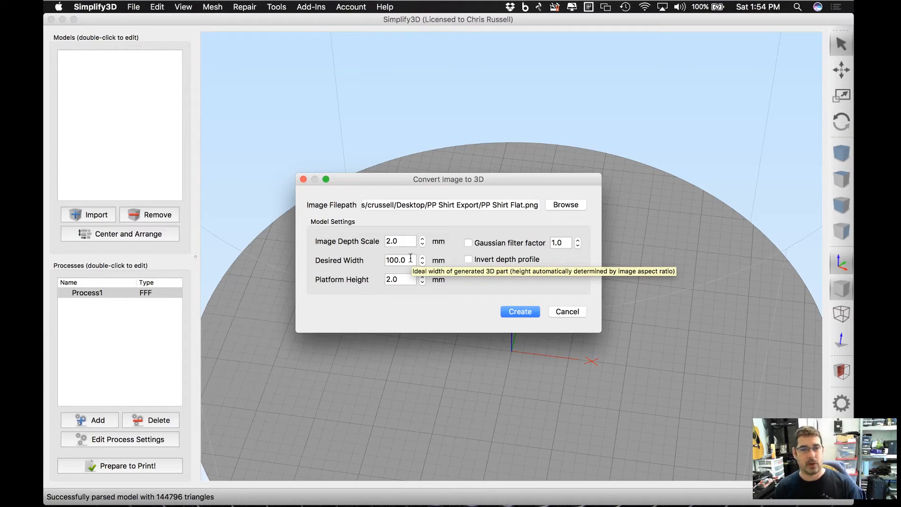
pyautogui.moveTo(473, 316)
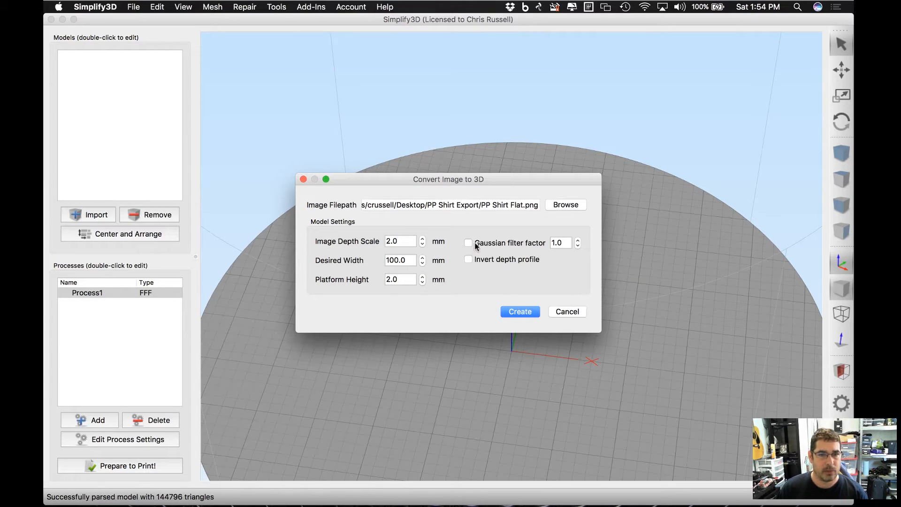
pyautogui.moveTo(536, 250)
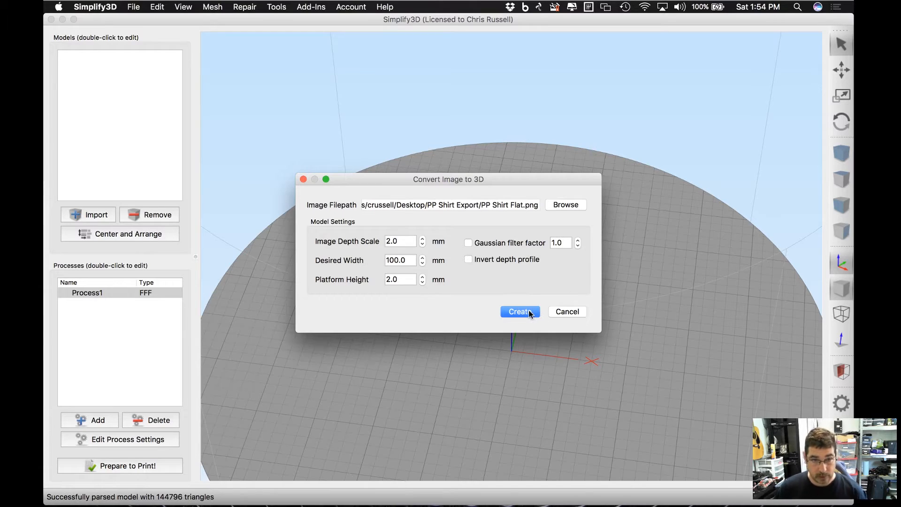
pyautogui.moveTo(519, 312)
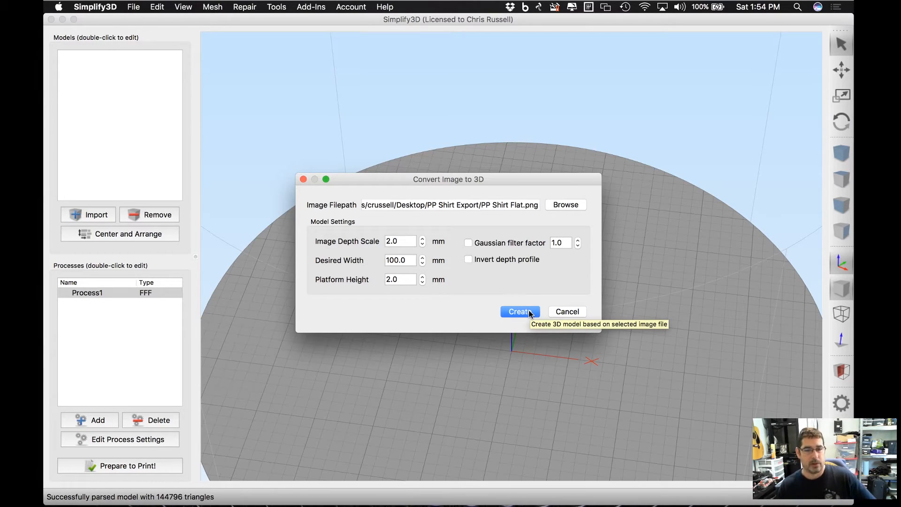
pyautogui.moveTo(520, 317)
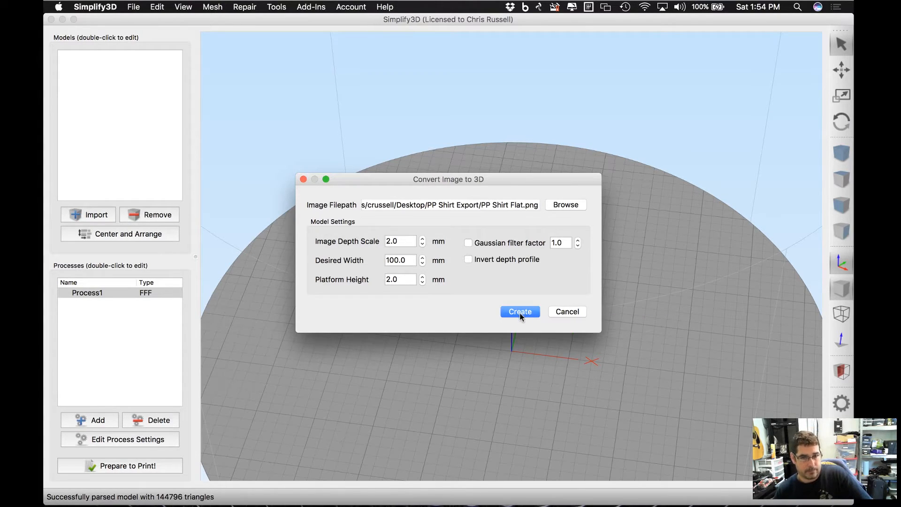
pyautogui.click(519, 311)
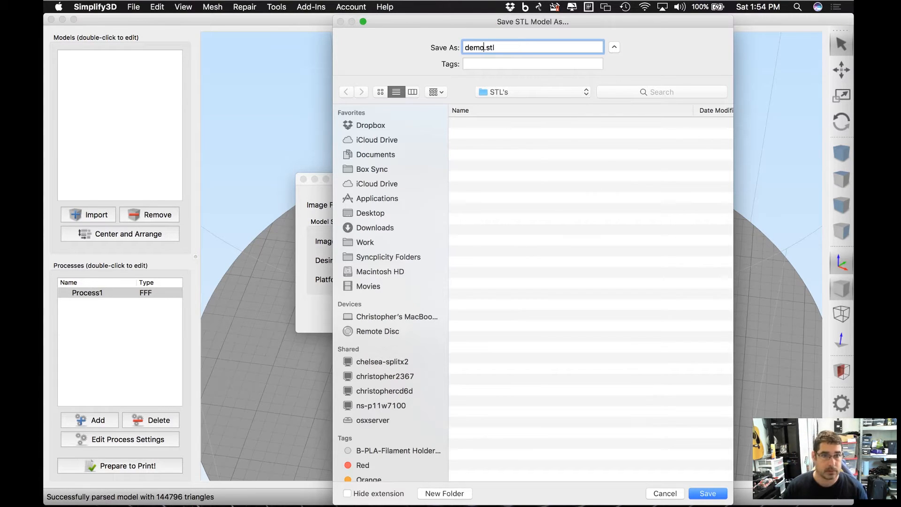
# - Save the converted plate as demo1.stl and import it onto the build plate
pyautogui.write('1')
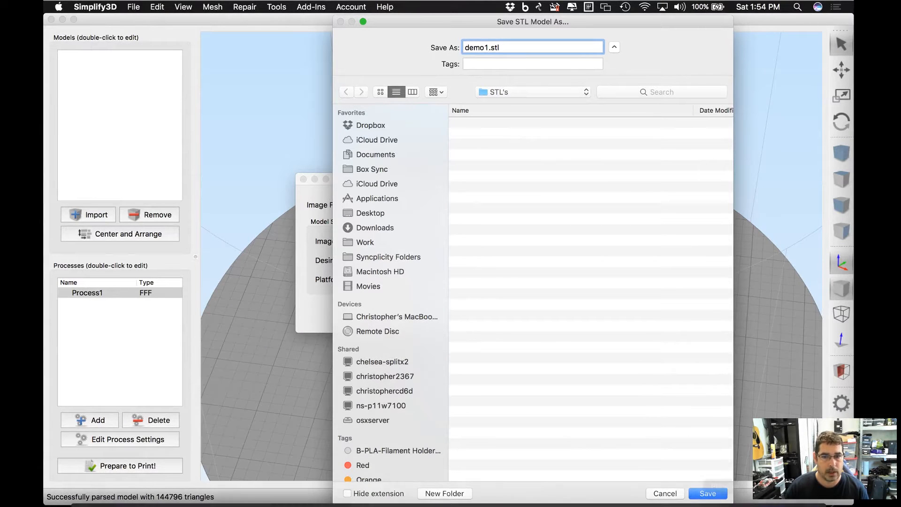
pyautogui.click(708, 493)
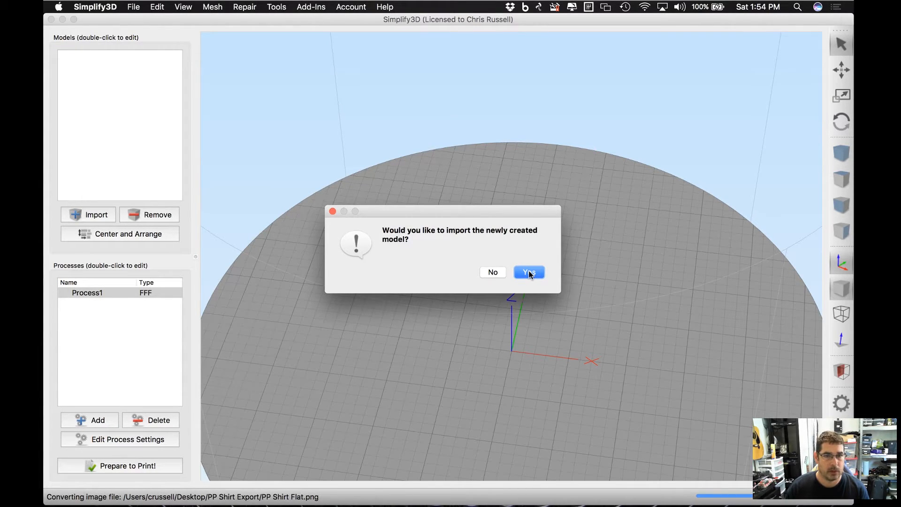
pyautogui.click(528, 273)
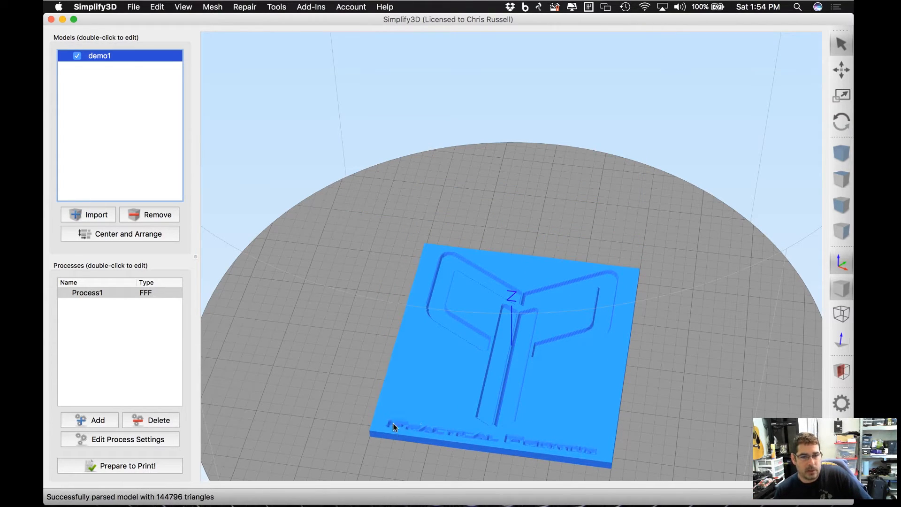
pyautogui.moveTo(434, 313)
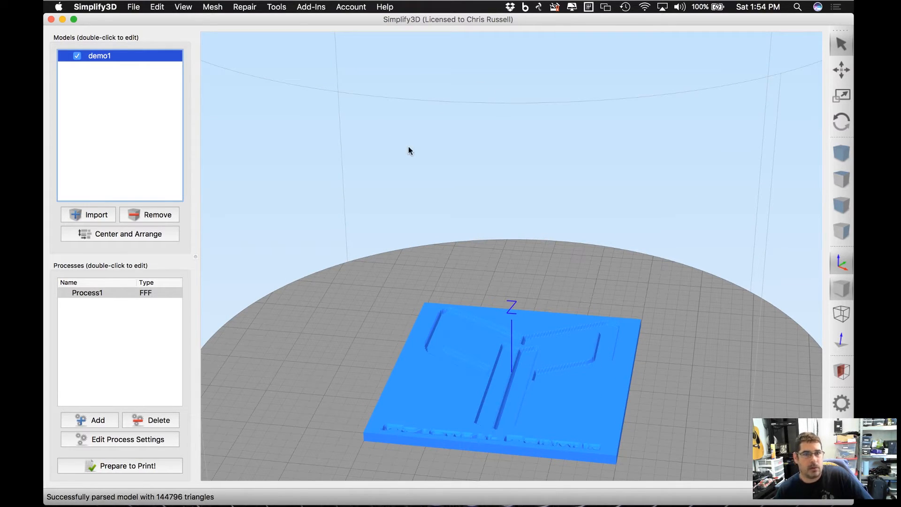
pyautogui.click(311, 6)
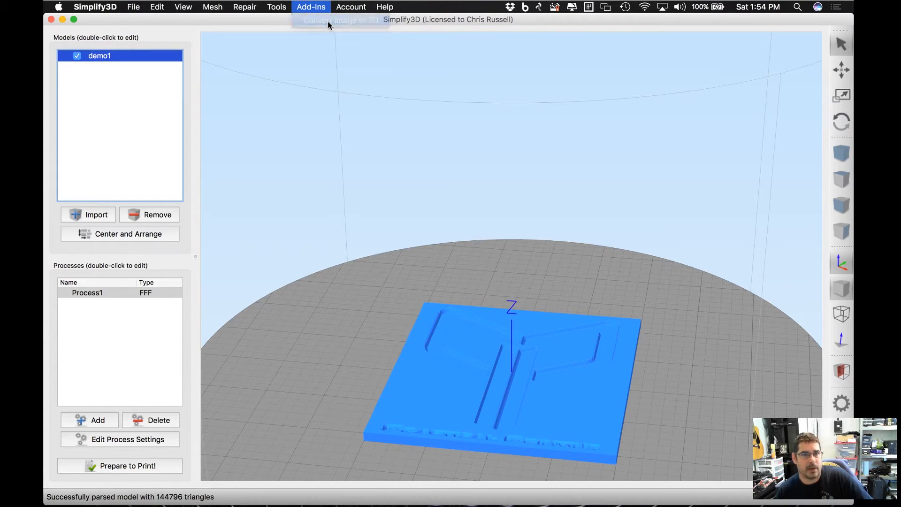
# - Start a second image-to-3D conversion using PP Shirt Flat.png from PP Shirt Export
pyautogui.click(340, 20)
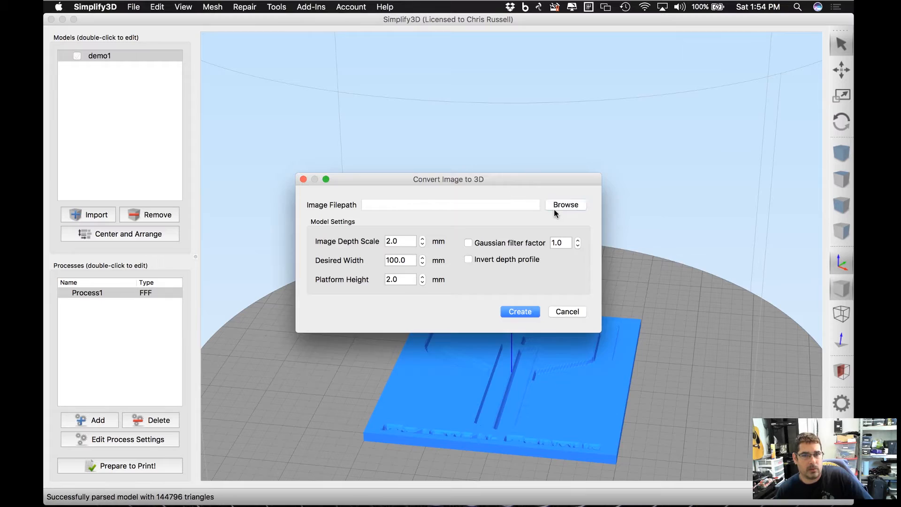
pyautogui.click(565, 204)
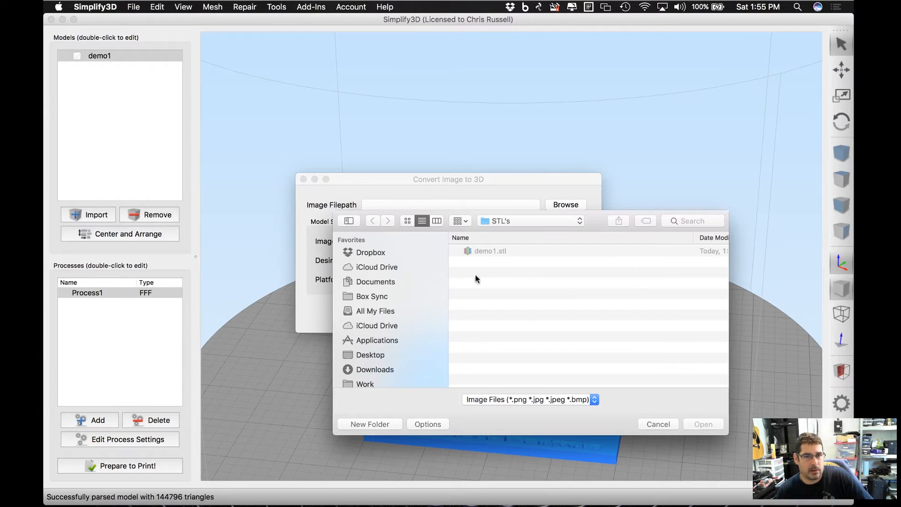
pyautogui.click(527, 220)
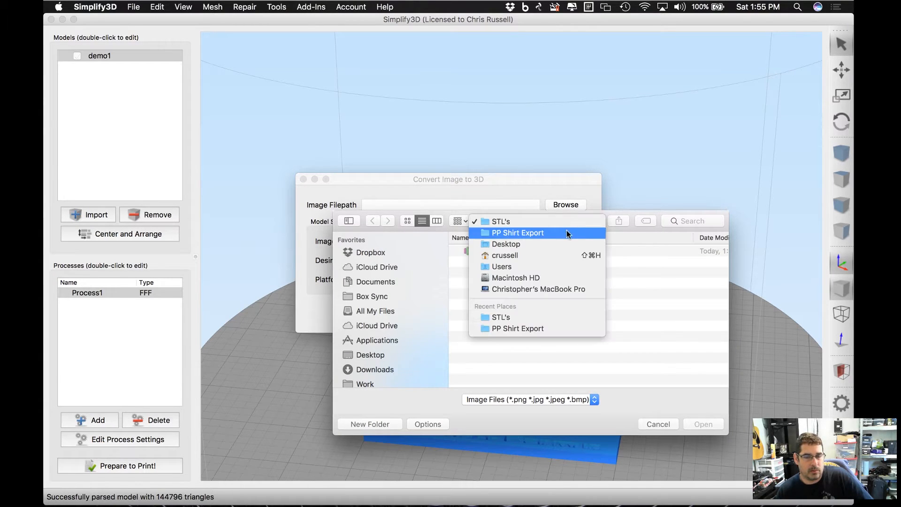
pyautogui.click(517, 232)
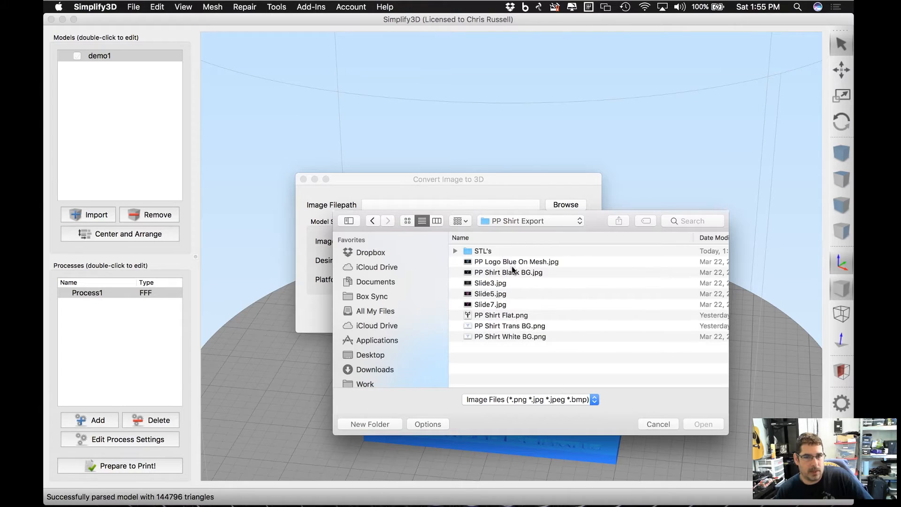
pyautogui.click(501, 315)
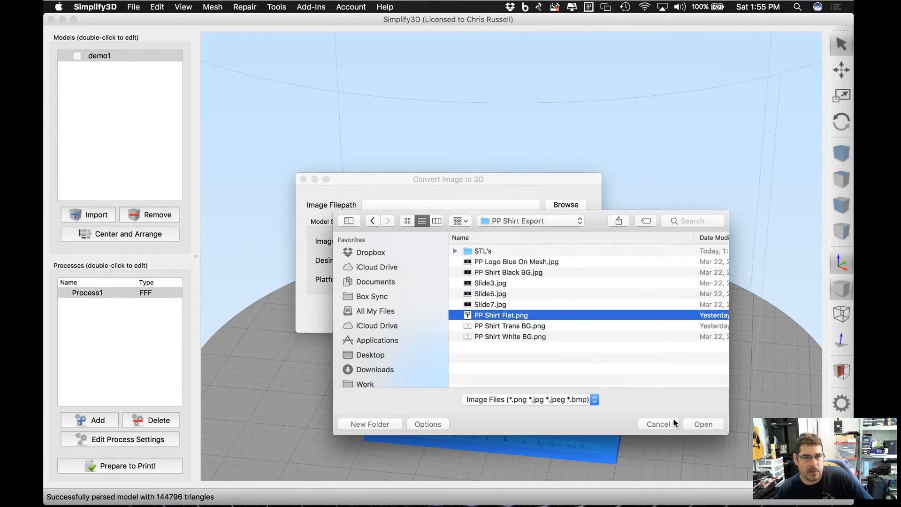
pyautogui.click(703, 423)
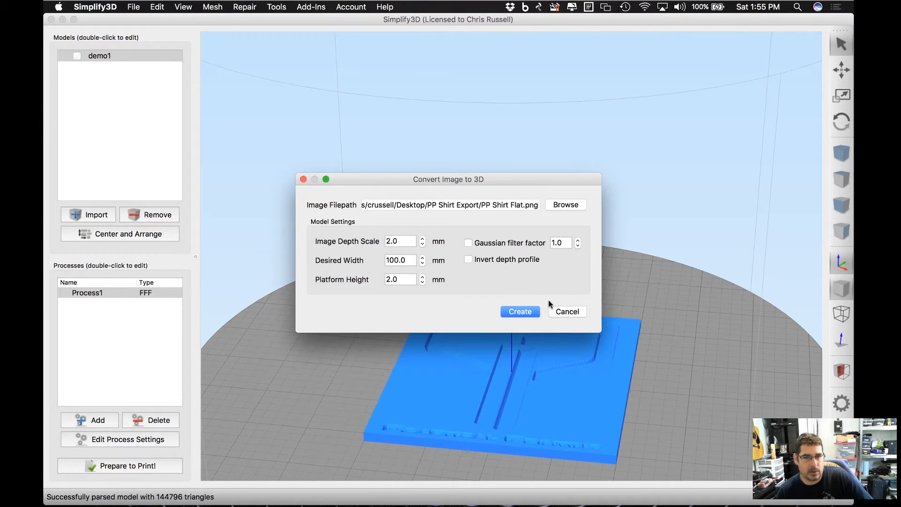
pyautogui.moveTo(492, 265)
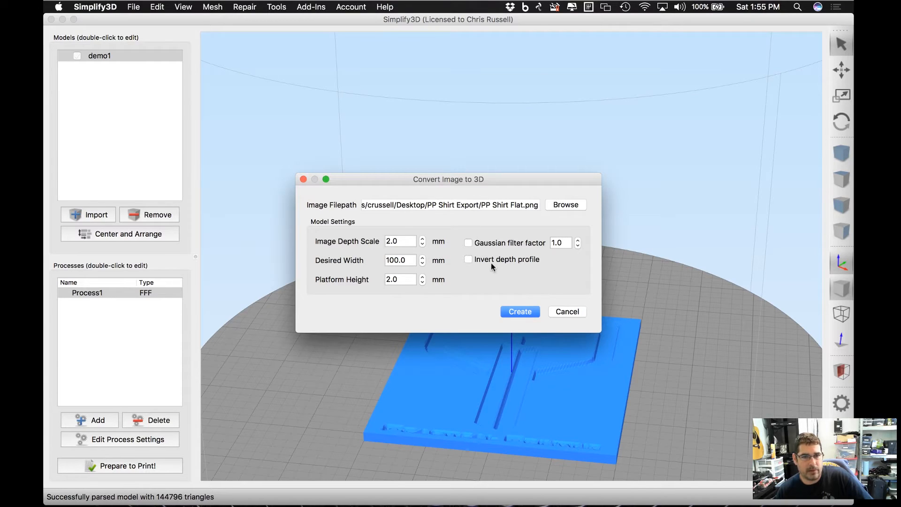
# - Invert the depth profile, create the raised logo, save it as demo.stl and import it
pyautogui.click(468, 259)
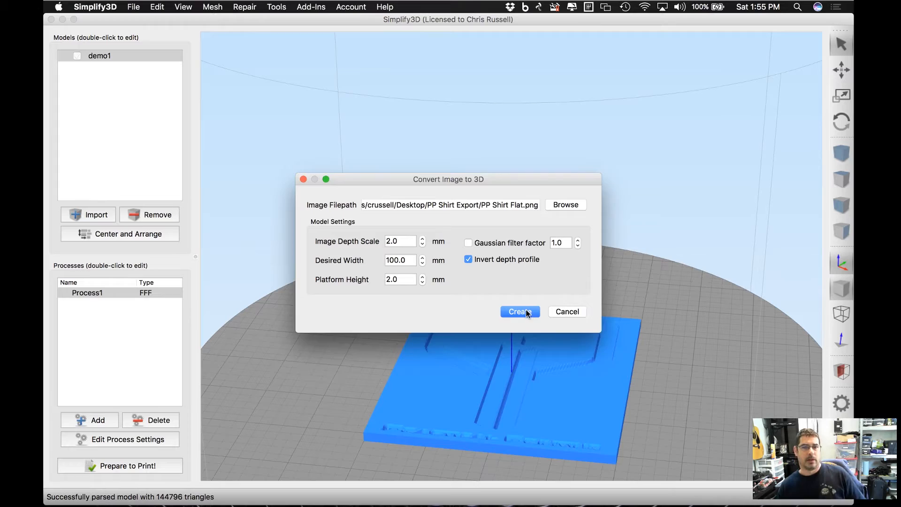
pyautogui.click(519, 312)
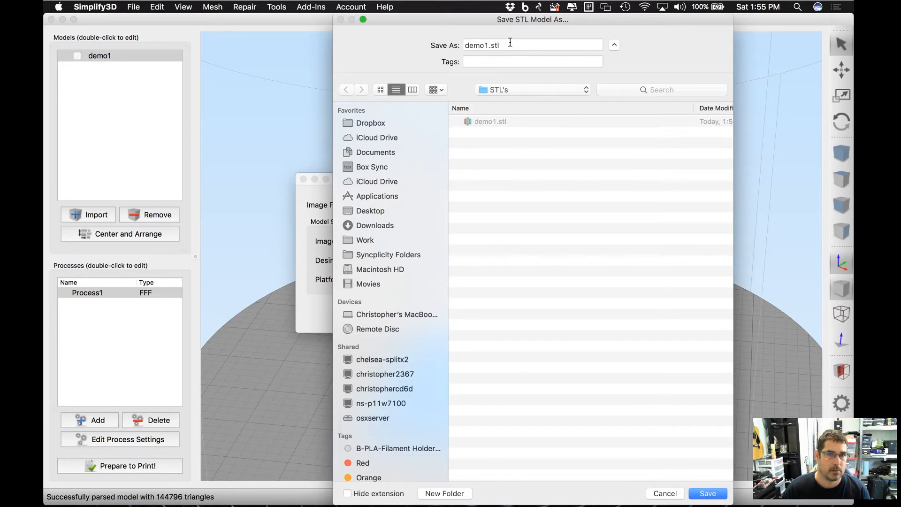
pyautogui.click(531, 45)
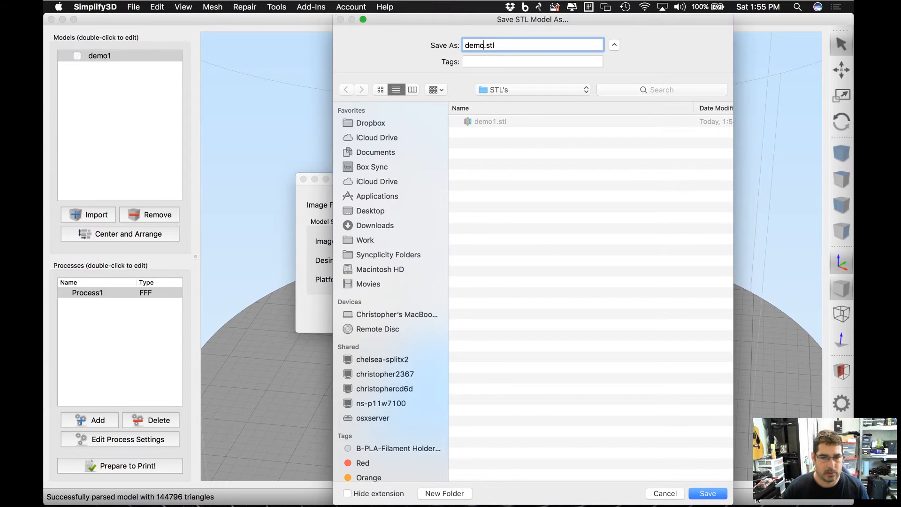
pyautogui.click(708, 492)
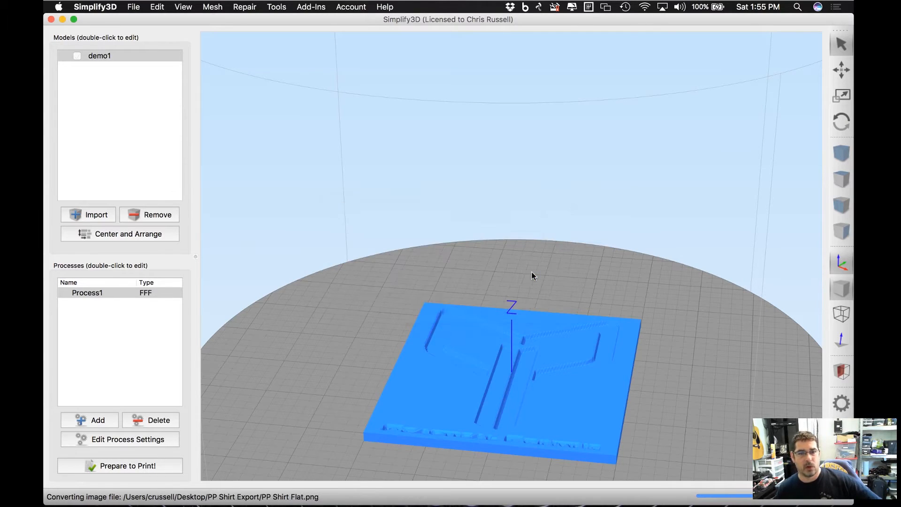
pyautogui.click(96, 214)
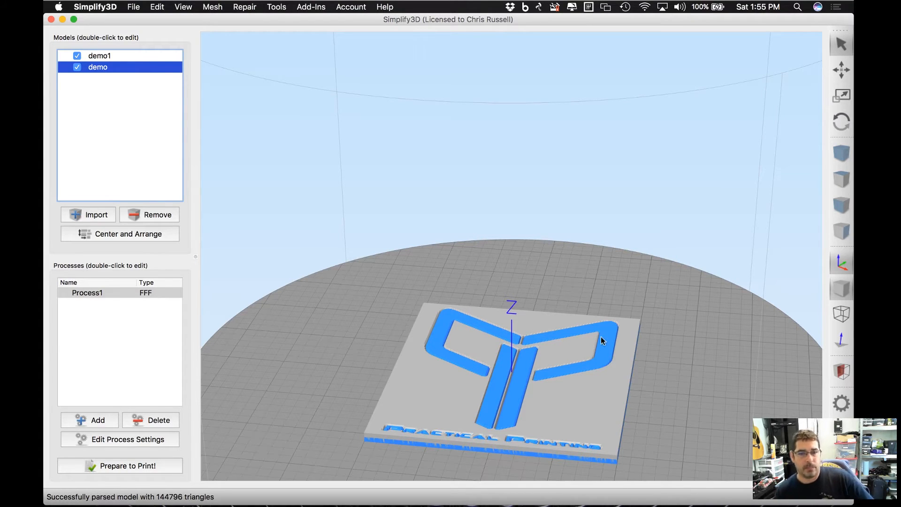
pyautogui.moveTo(608, 337)
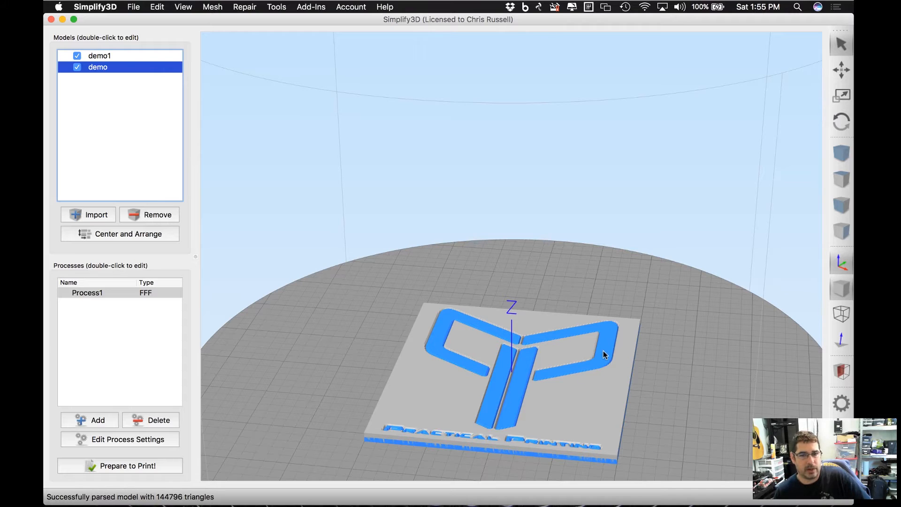
# - Nudge the demo logo's Z offset to -1.00 and back to 0.00 in its placement settings
pyautogui.doubleClick(97, 67)
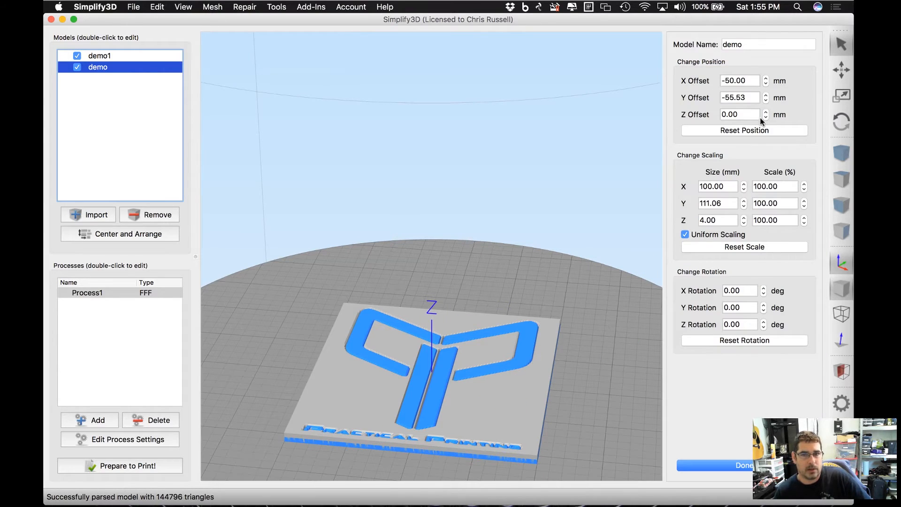
pyautogui.click(100, 55)
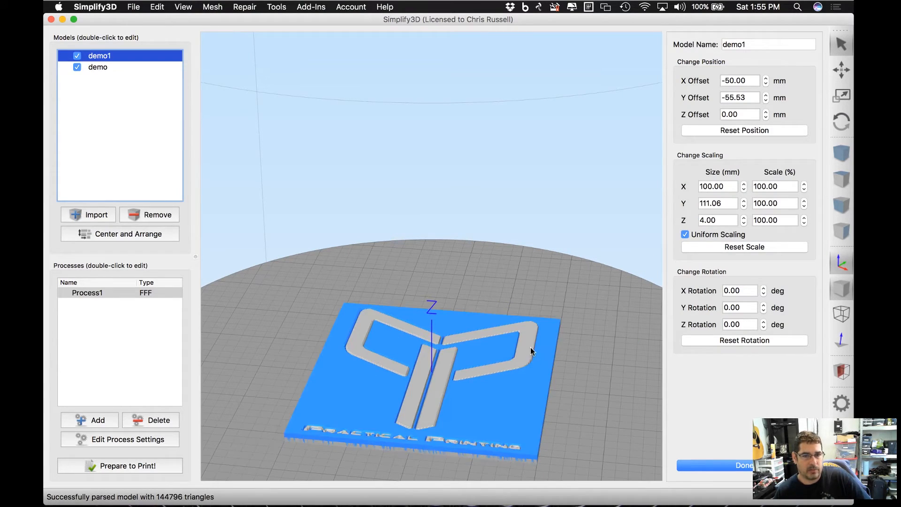
pyautogui.click(97, 67)
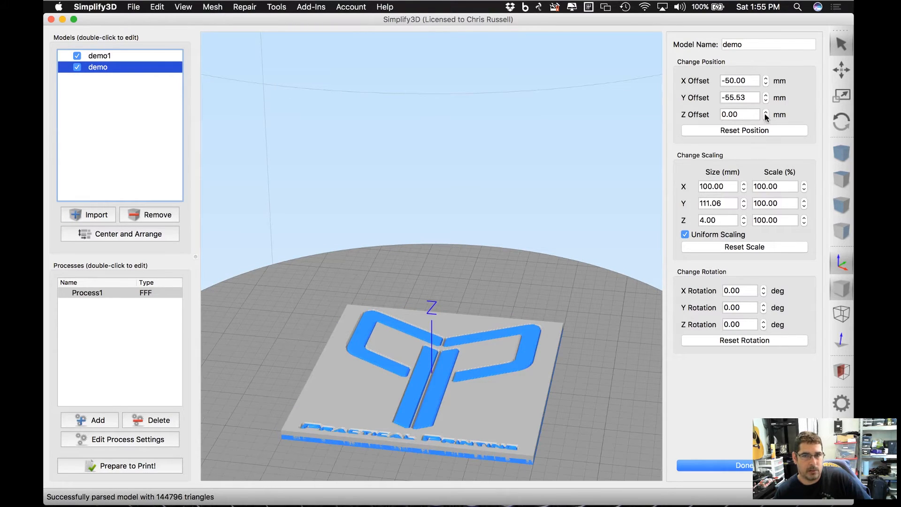
pyautogui.click(766, 113)
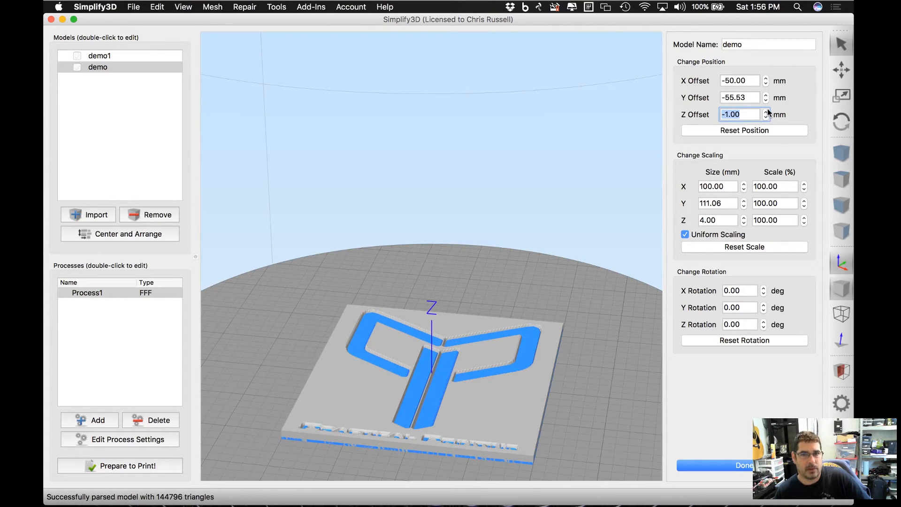
pyautogui.click(765, 112)
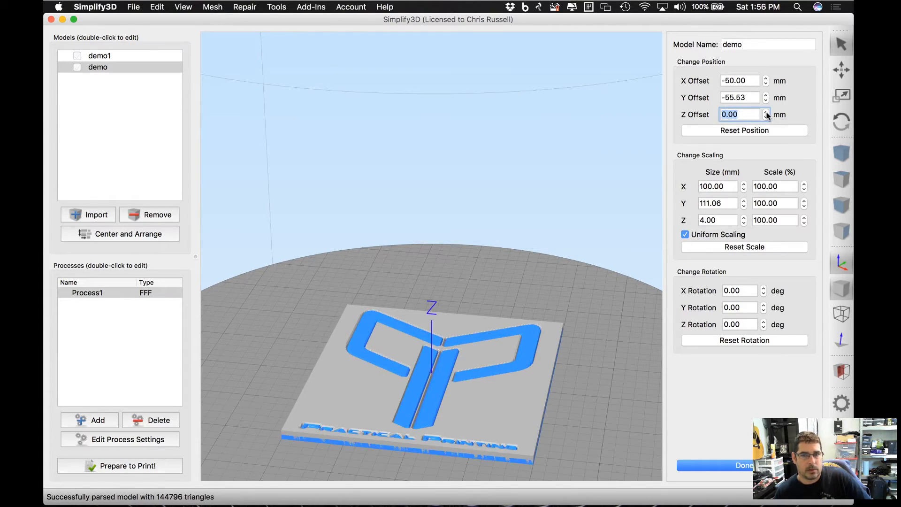
# - Nudge the demo1 plate's Z offset to -1.00 and 1.00, then back to 0.00
pyautogui.click(76, 56)
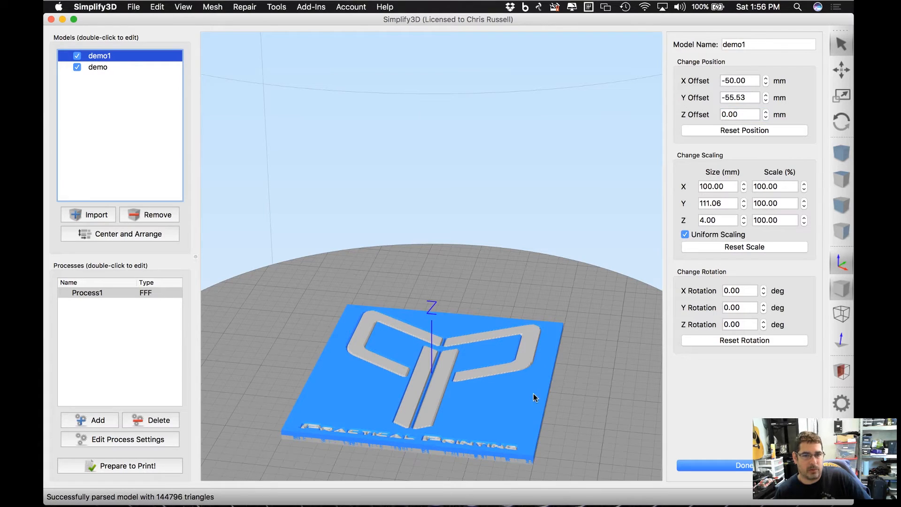
pyautogui.click(765, 118)
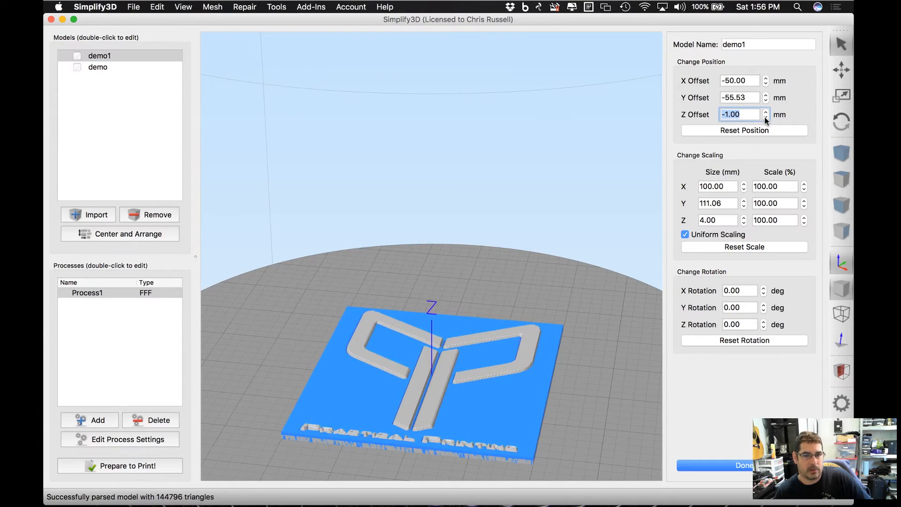
pyautogui.click(765, 116)
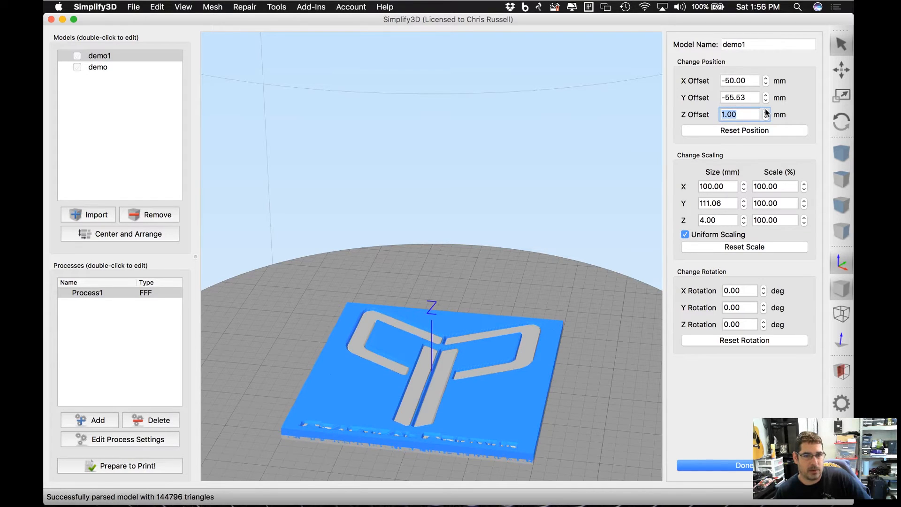
pyautogui.click(765, 112)
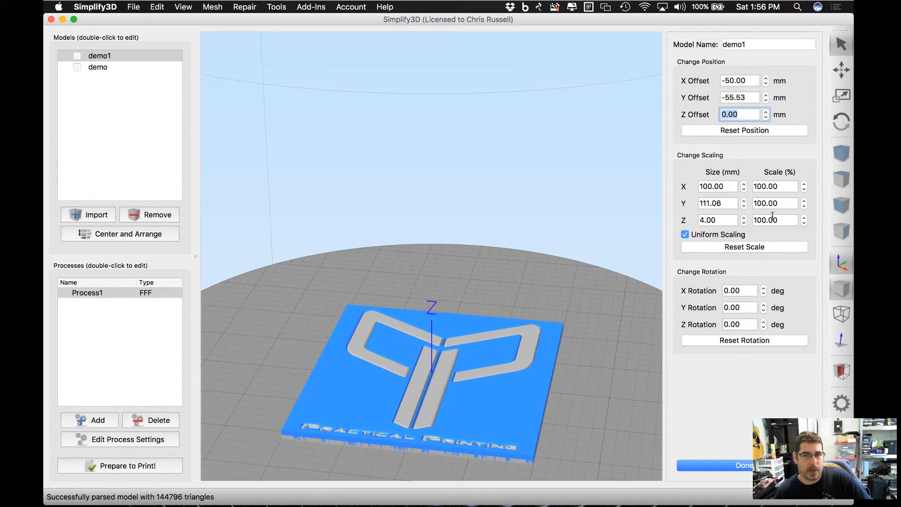
pyautogui.moveTo(642, 482)
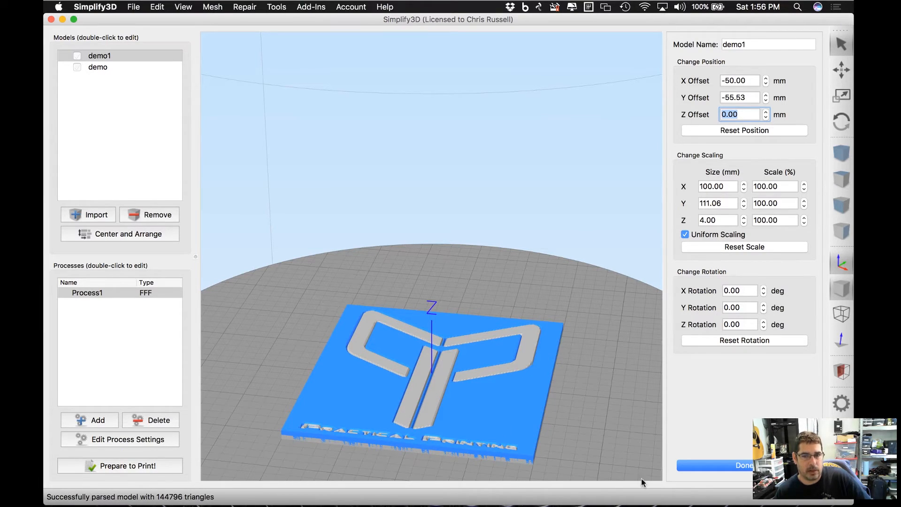
# - Review the process's Advanced slicing options unchanged and confirm the FFF settings
pyautogui.click(743, 465)
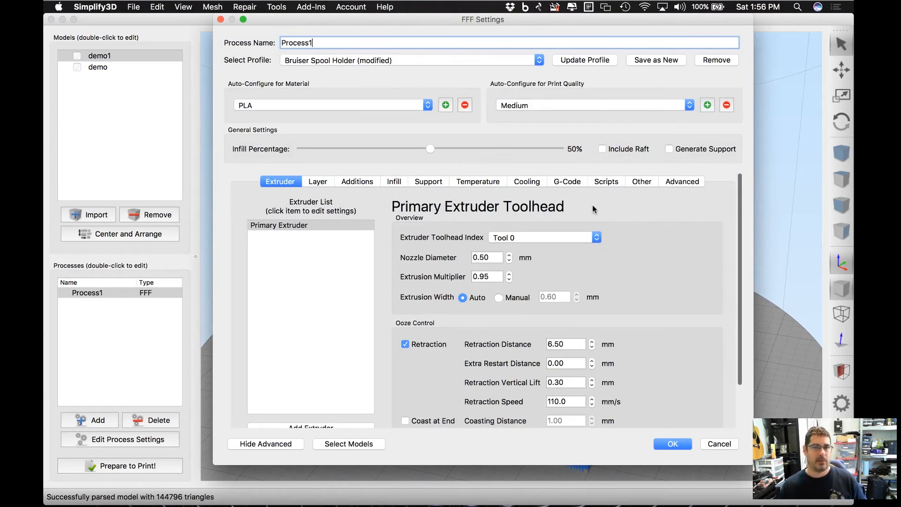
pyautogui.click(681, 181)
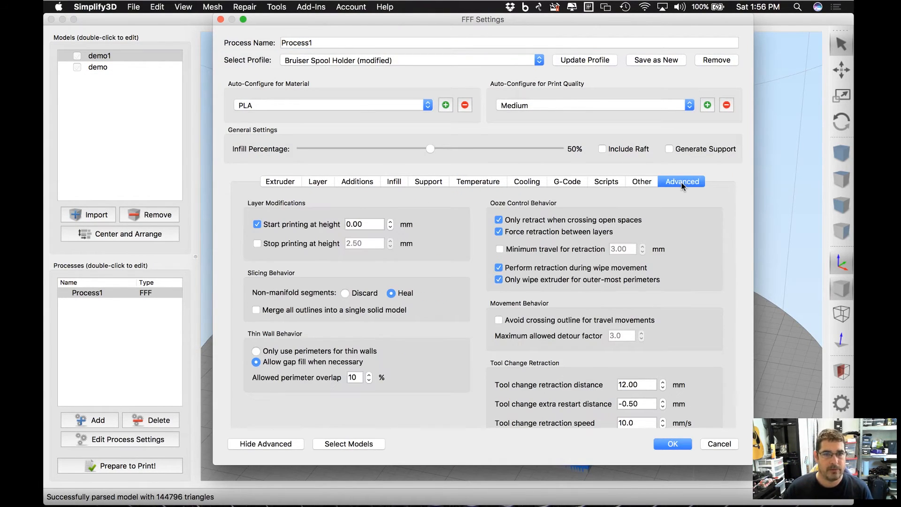
pyautogui.moveTo(290, 215)
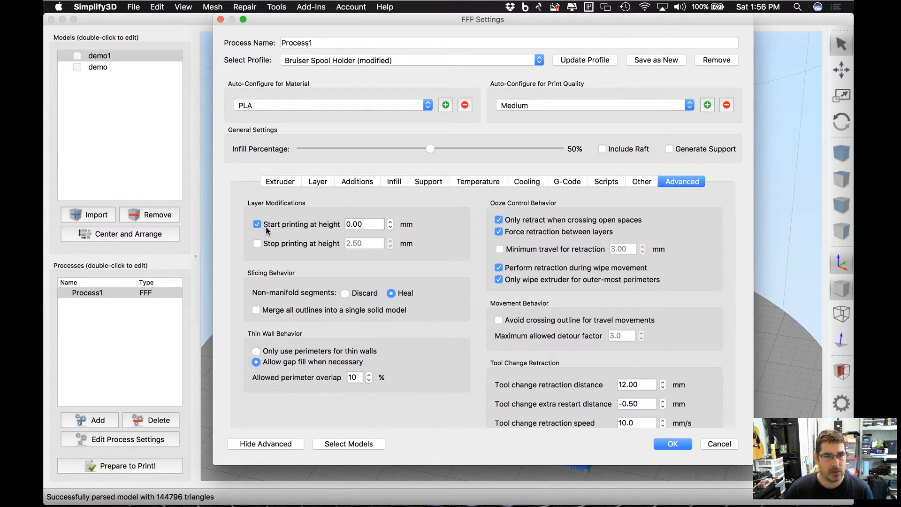
pyautogui.moveTo(371, 224)
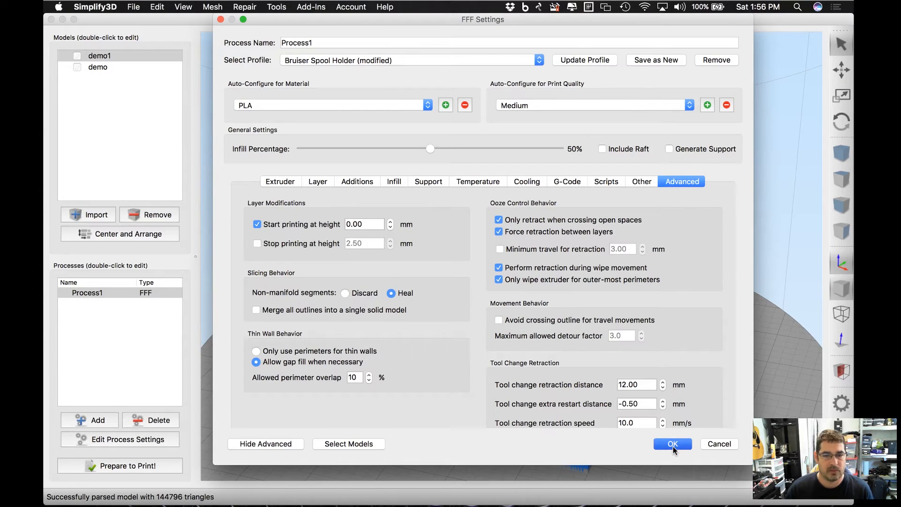
pyautogui.click(672, 444)
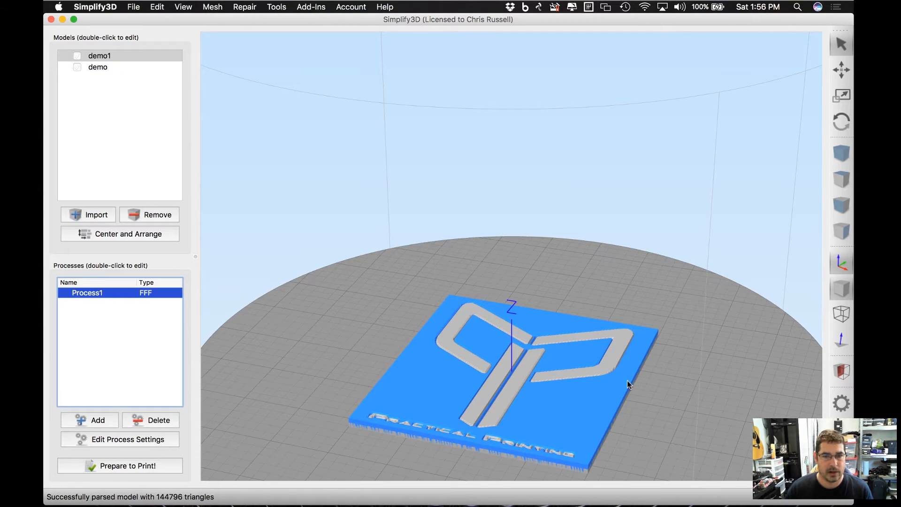
pyautogui.moveTo(584, 400)
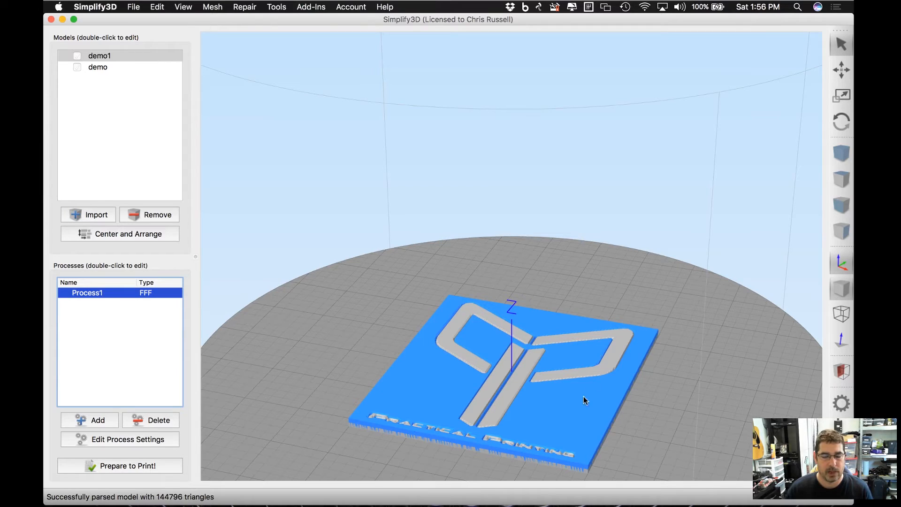
pyautogui.moveTo(583, 412)
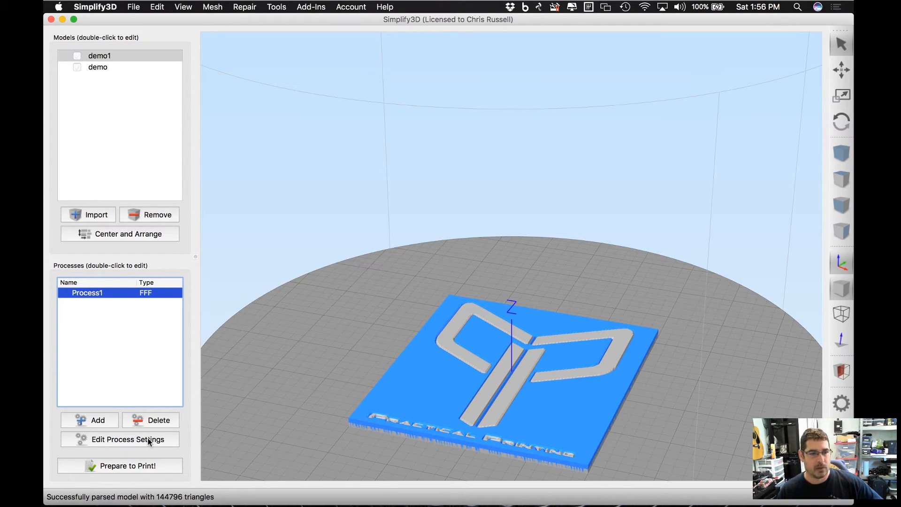
pyautogui.moveTo(143, 443)
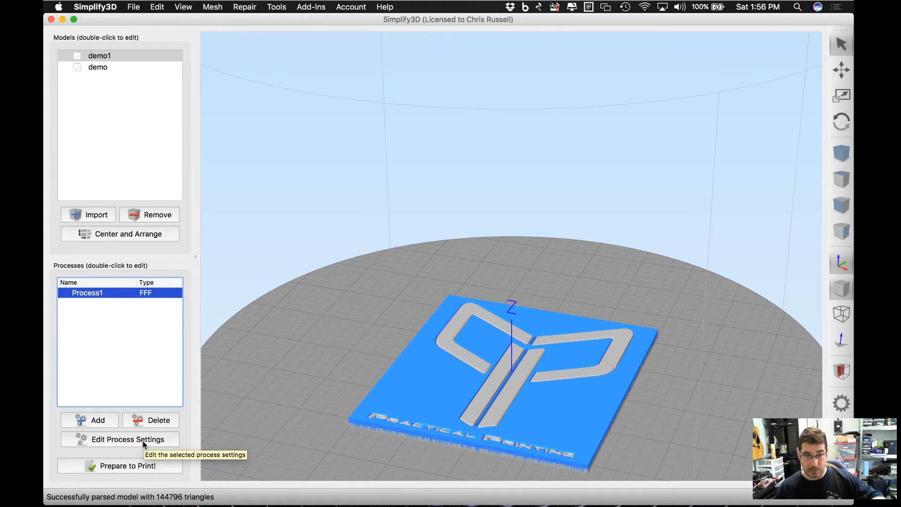
pyautogui.moveTo(133, 466)
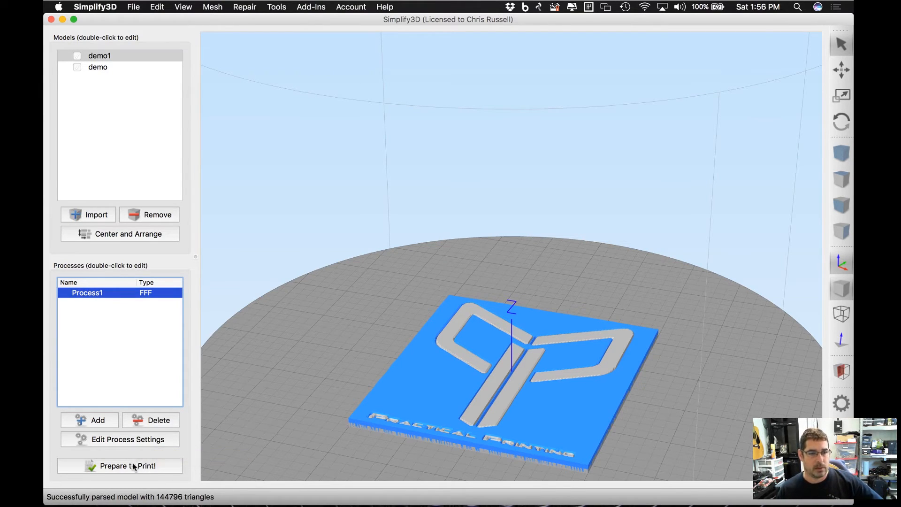
# - Slice both models with Prepare to Print, giving a 1 hour 32 minute toolpath preview
pyautogui.click(127, 466)
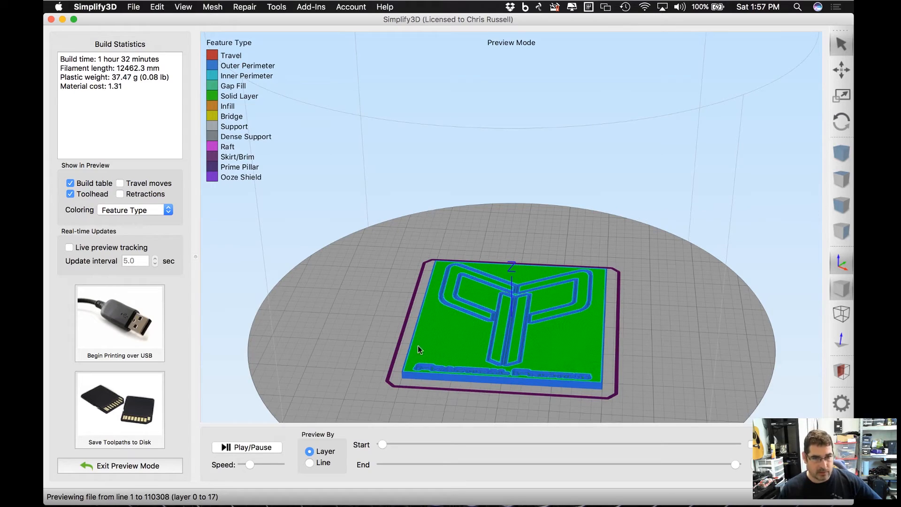
pyautogui.moveTo(388, 370)
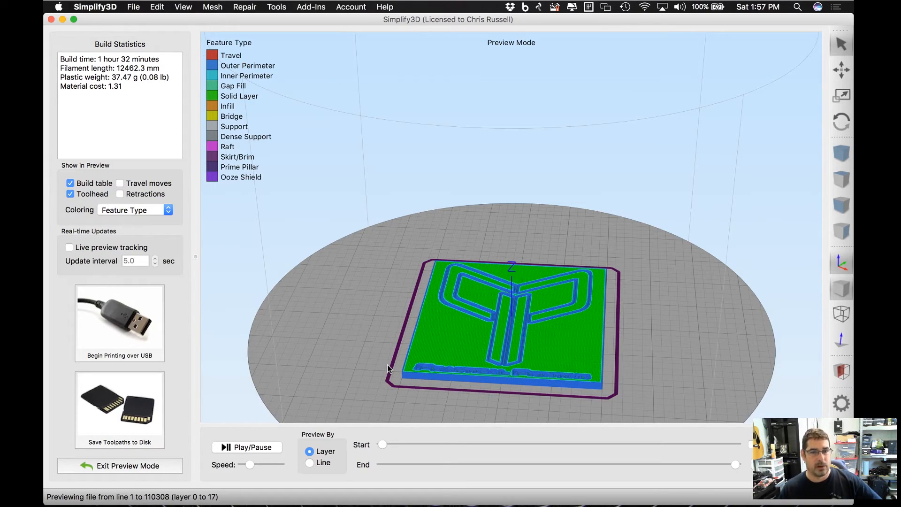
pyautogui.moveTo(442, 306)
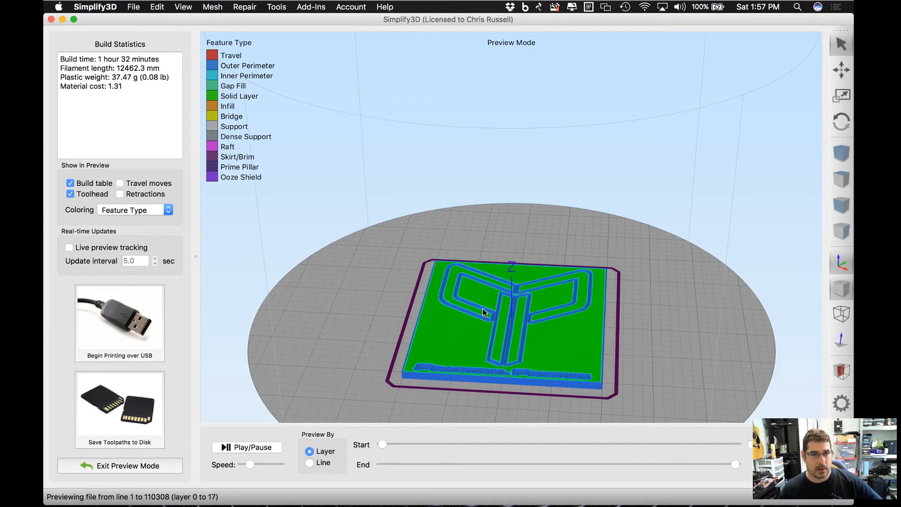
pyautogui.moveTo(355, 323)
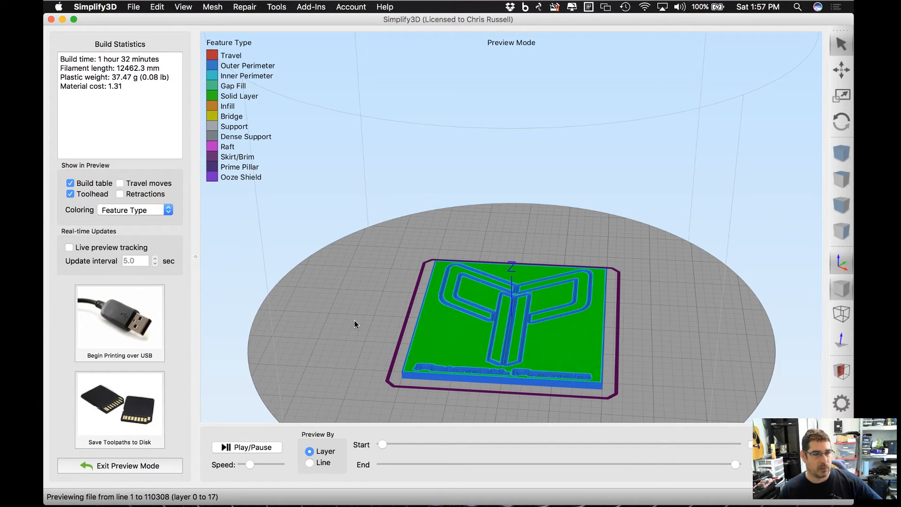
pyautogui.moveTo(345, 329)
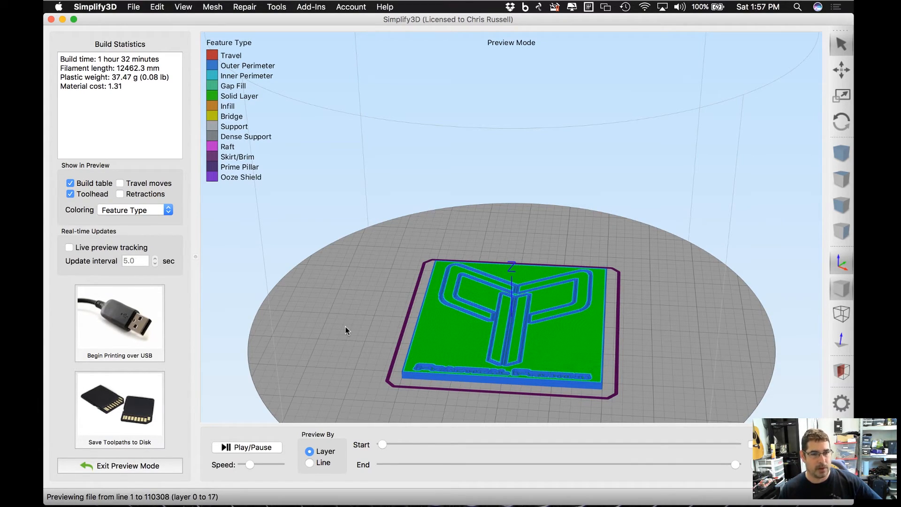
pyautogui.moveTo(293, 352)
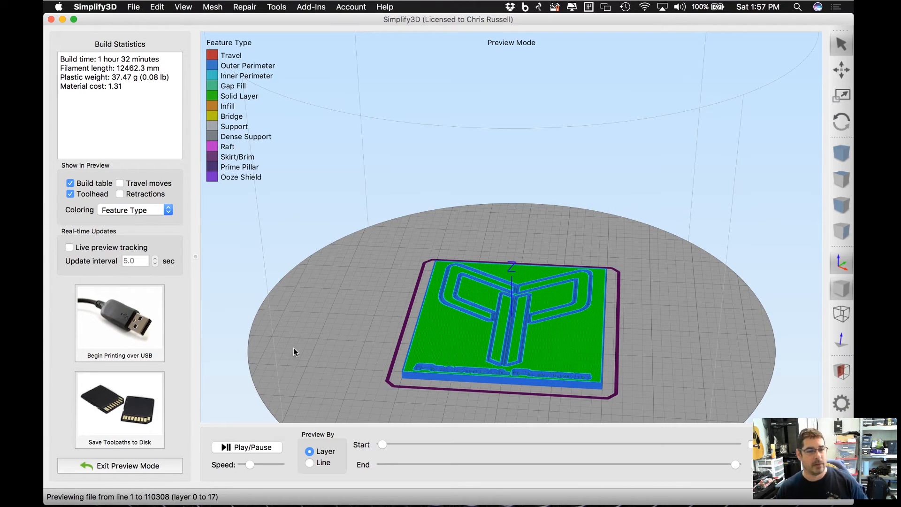
pyautogui.moveTo(142, 465)
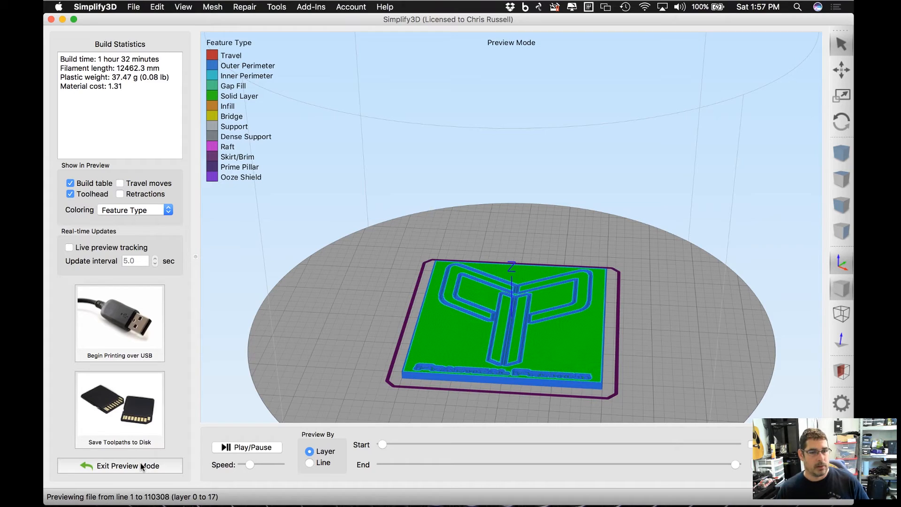
# - Exit the toolpath preview, select each logo model in turn, and bring up the Tools menu
pyautogui.click(119, 466)
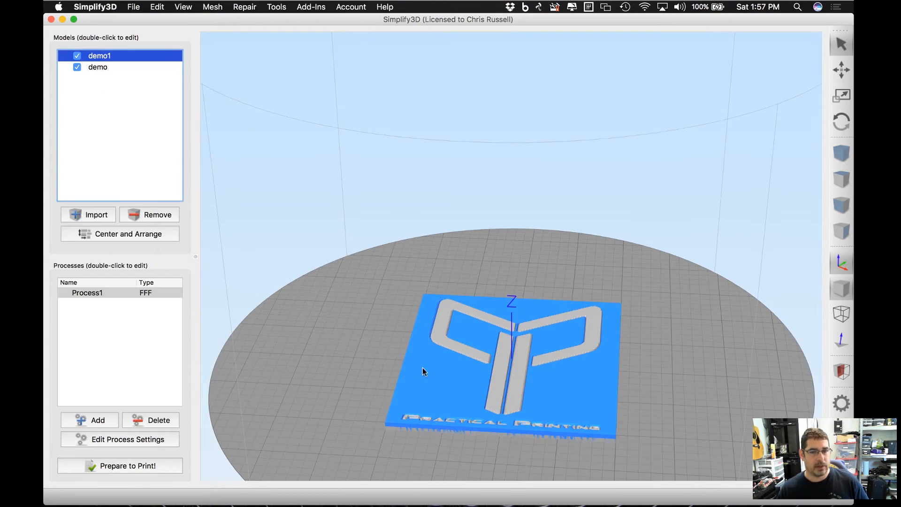
pyautogui.click(98, 67)
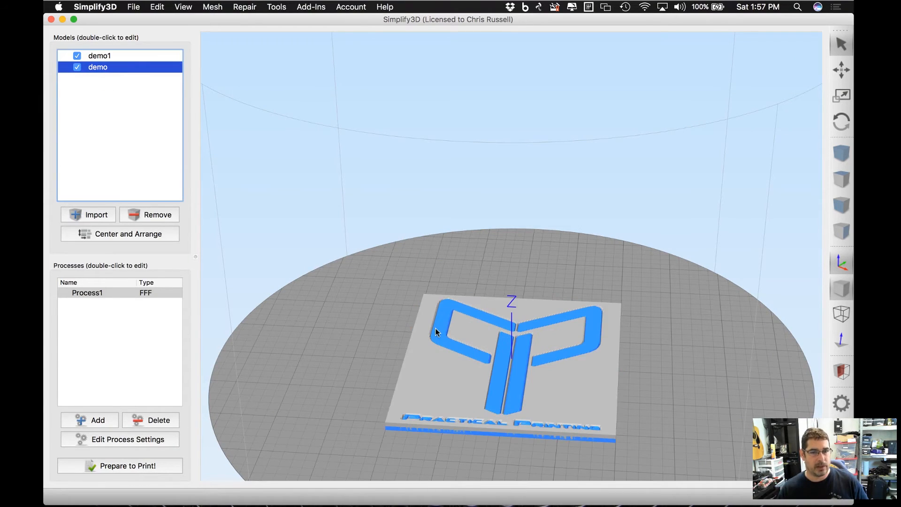
pyautogui.moveTo(119, 299)
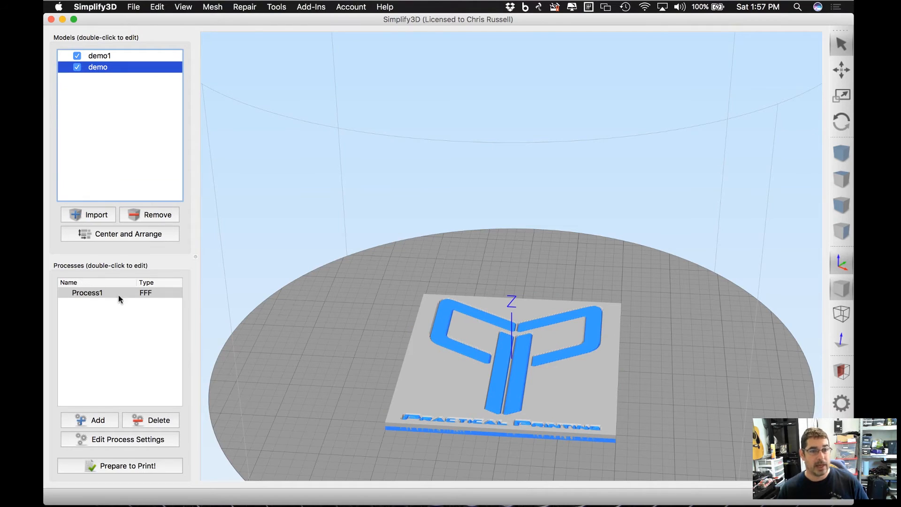
pyautogui.click(100, 55)
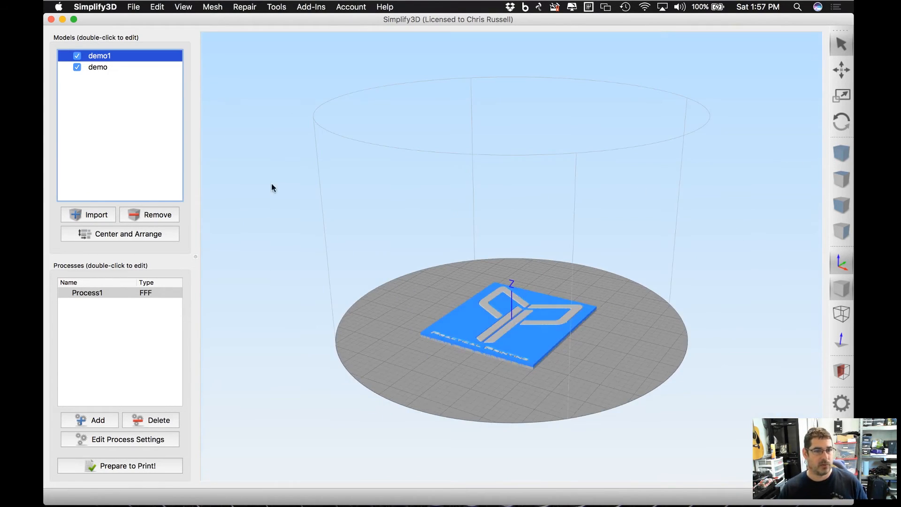
pyautogui.moveTo(282, 9)
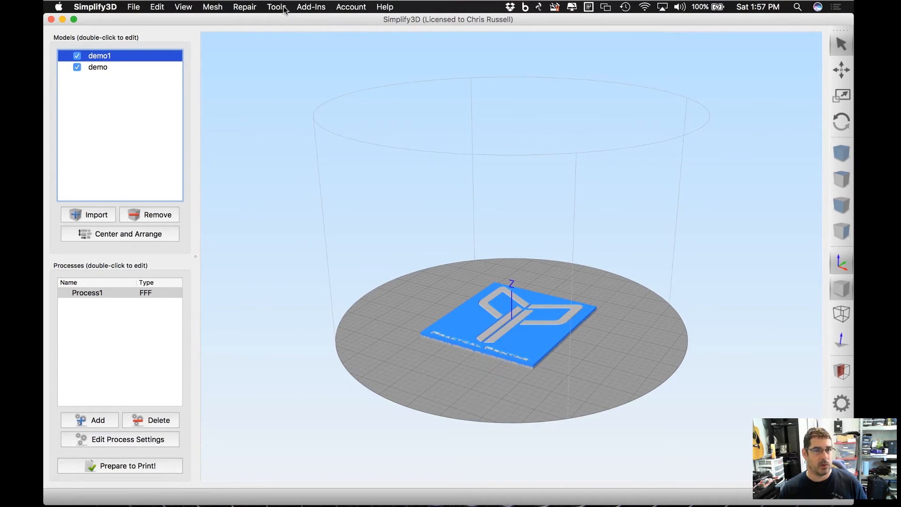
pyautogui.click(276, 6)
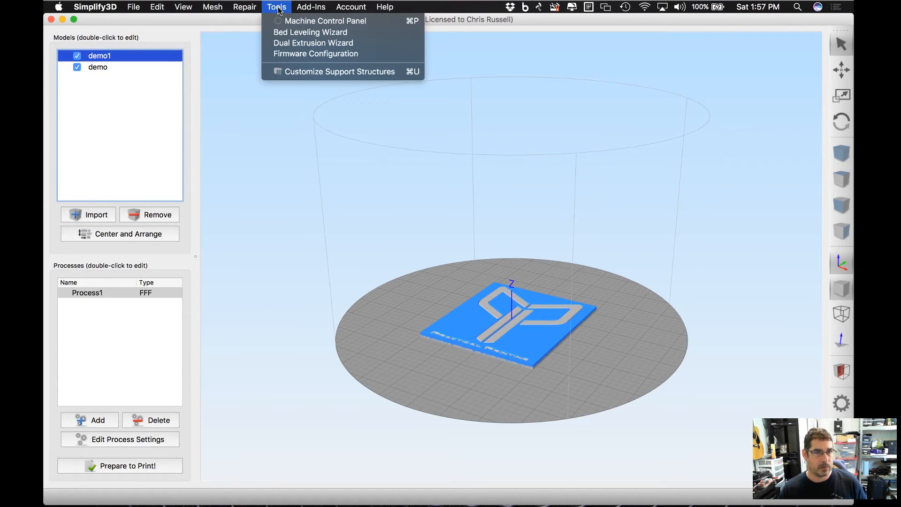
pyautogui.moveTo(304, 42)
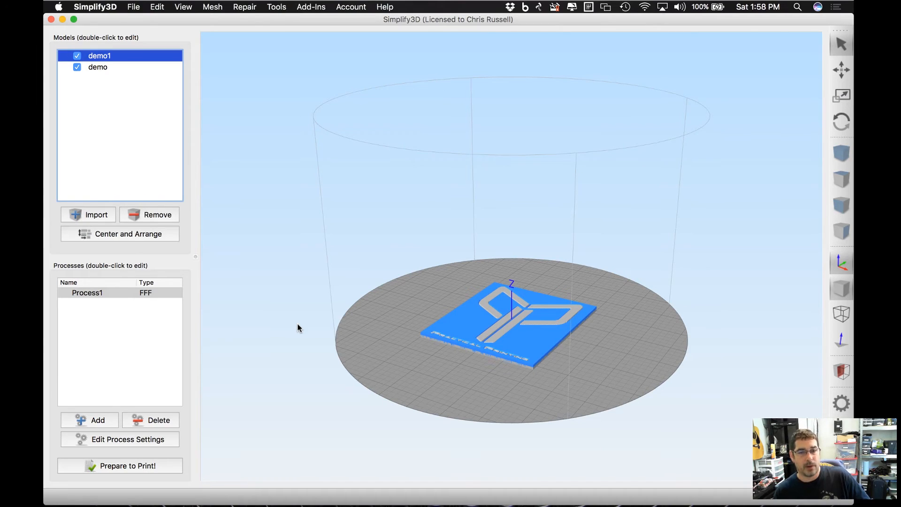
pyautogui.moveTo(631, 229)
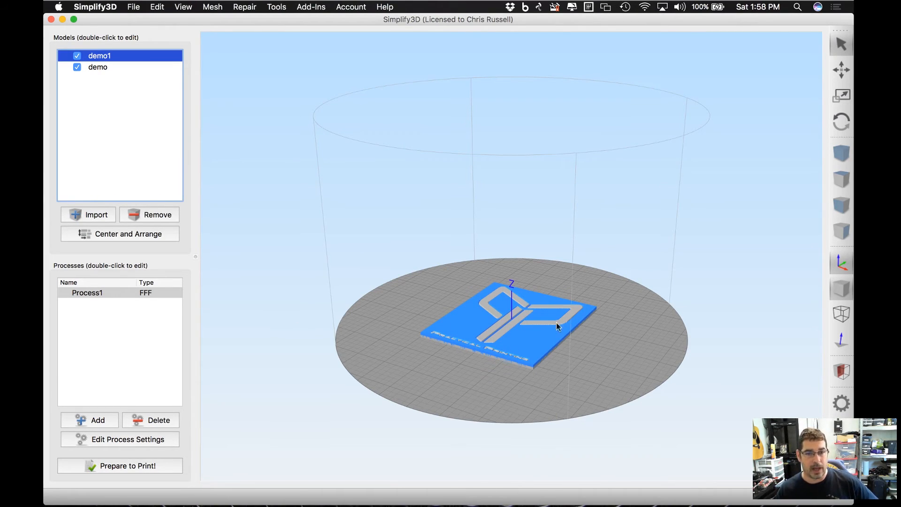
pyautogui.moveTo(498, 309)
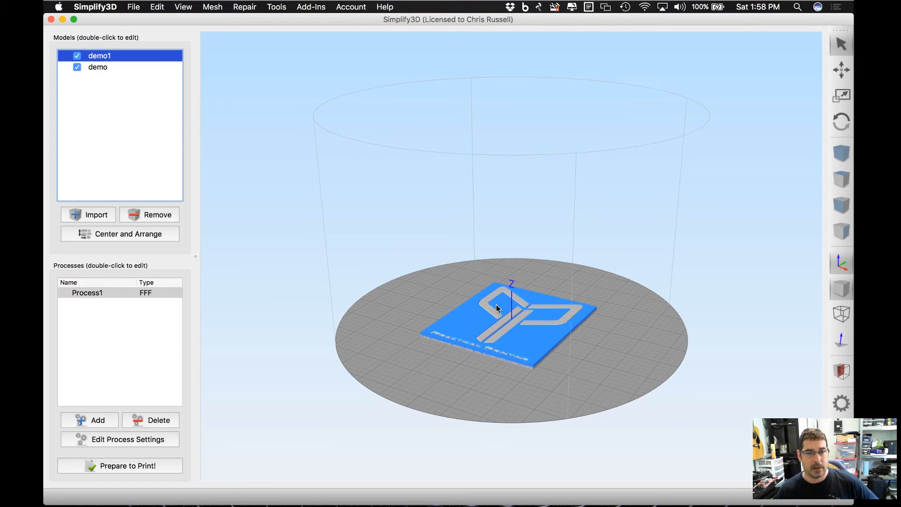
pyautogui.moveTo(549, 411)
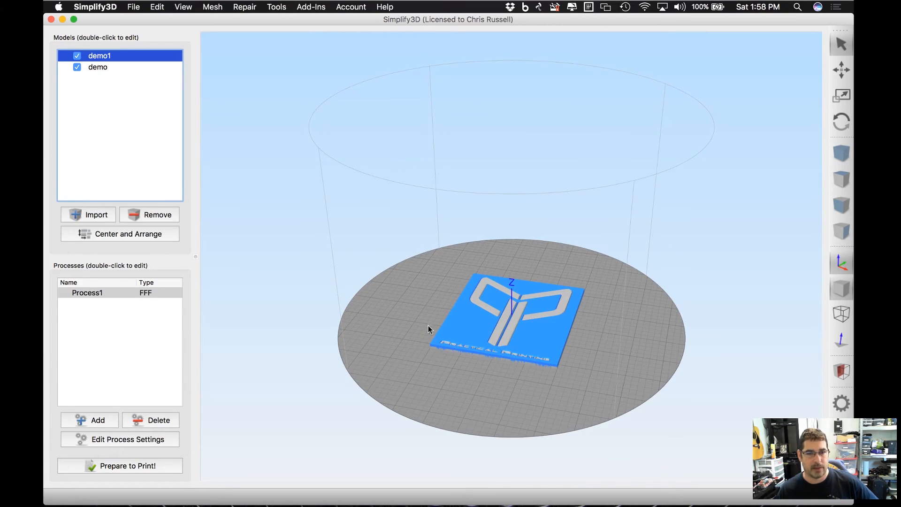
pyautogui.moveTo(620, 346)
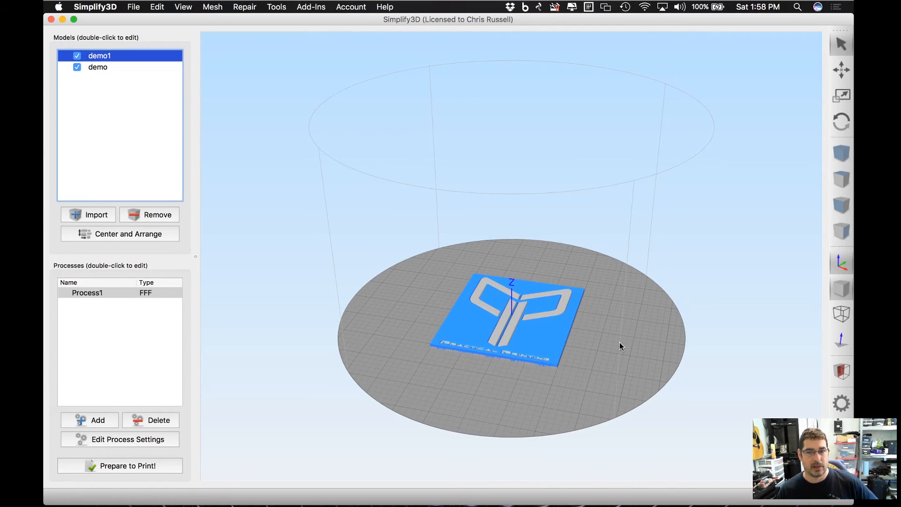
pyautogui.moveTo(552, 223)
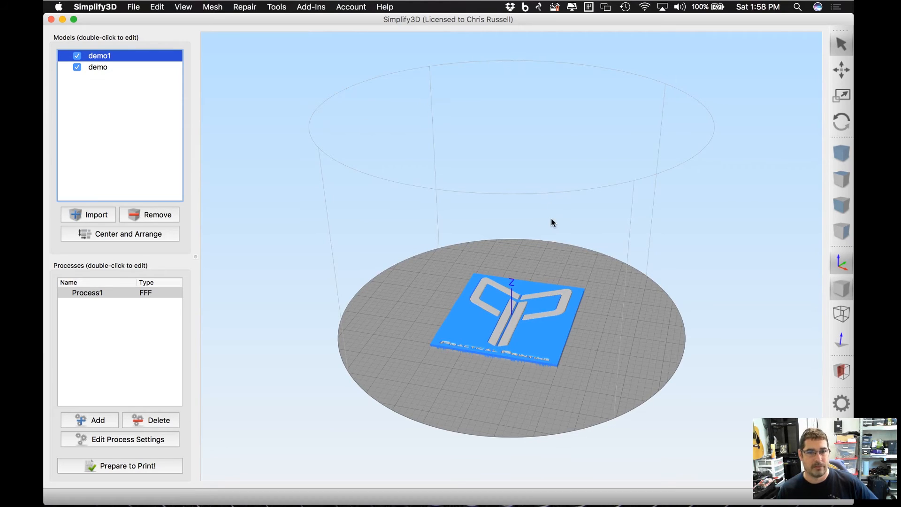